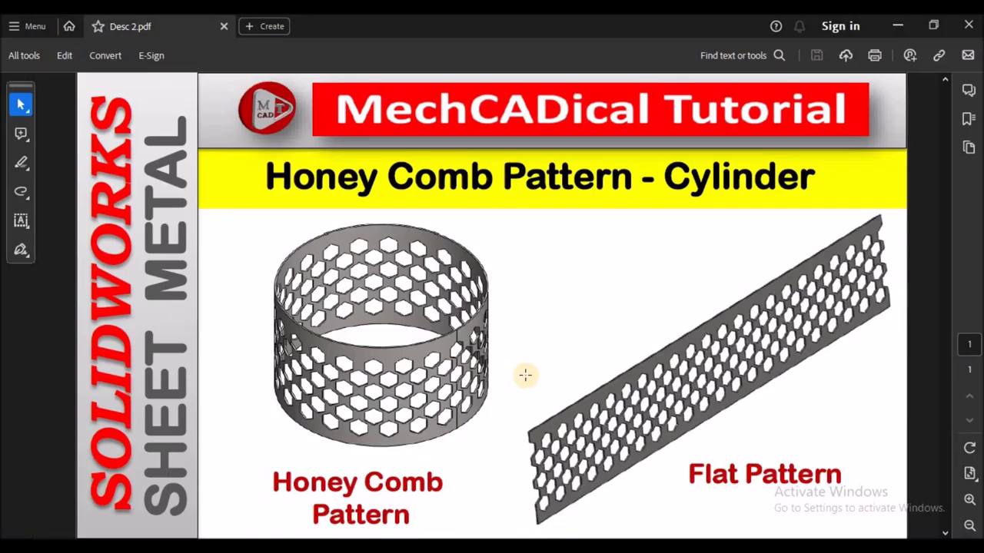
{"action": "mouse_move", "coordinate": [411, 238]}
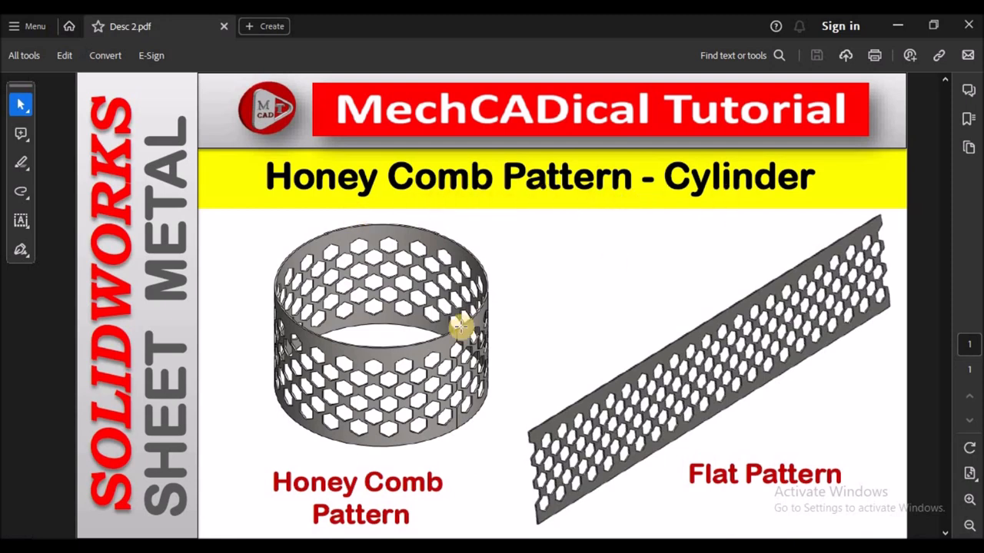
{"action": "mouse_move", "coordinate": [415, 357]}
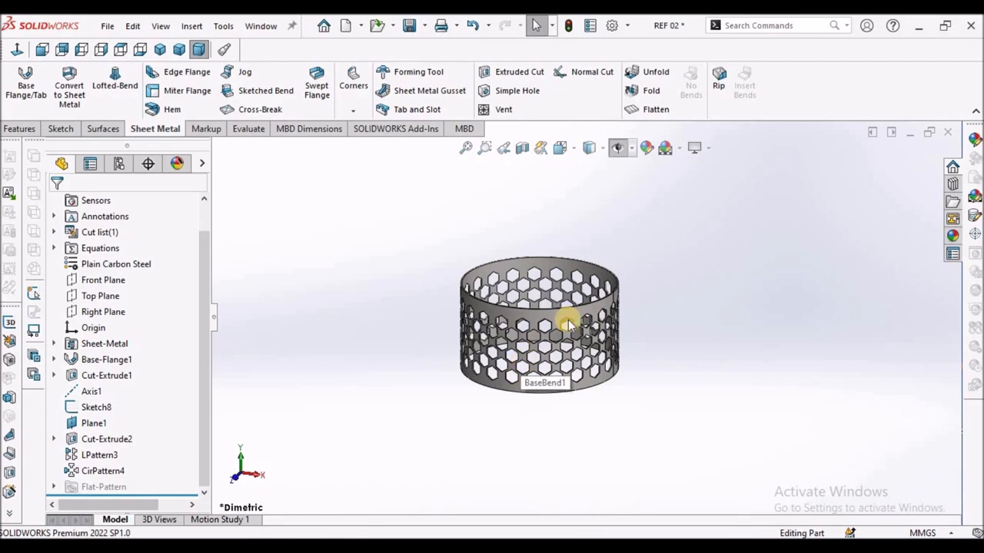
Step: Inspect the finished cylinder, then sketch an origin-centred circle on the Top Plane
{"action": "left_click_drag", "start_coordinate": [569, 323], "coordinate": [435, 407]}
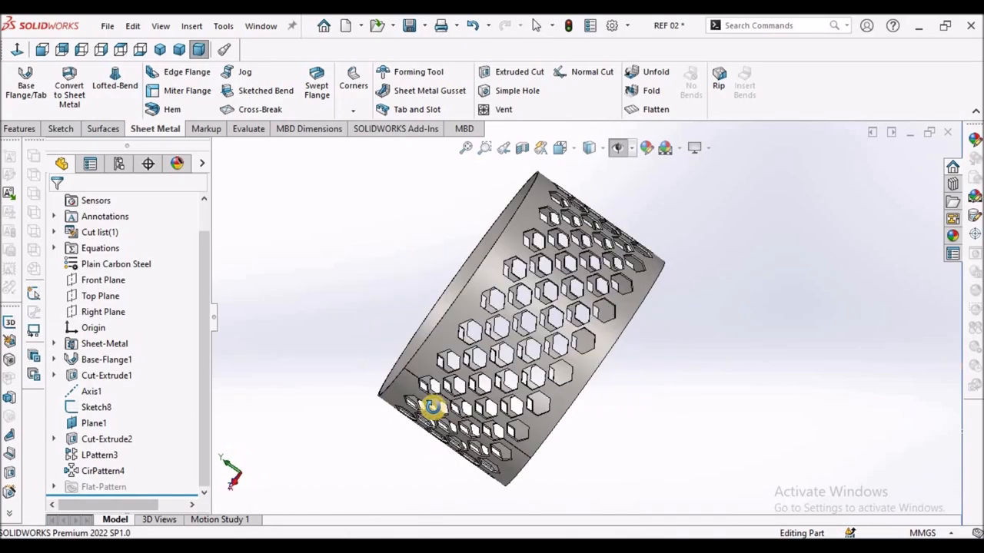
{"action": "left_click_drag", "start_coordinate": [431, 407], "coordinate": [642, 392]}
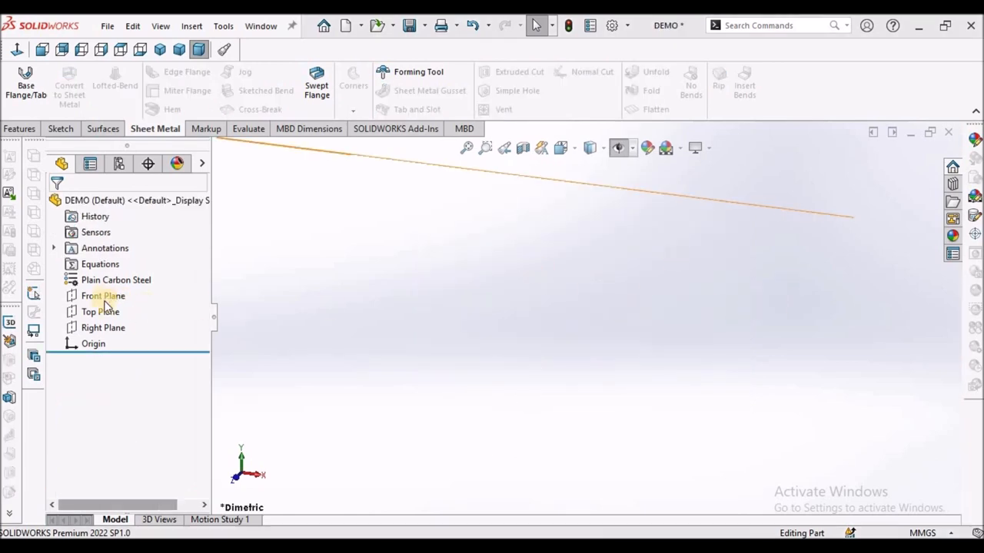
{"action": "left_click", "coordinate": [100, 311]}
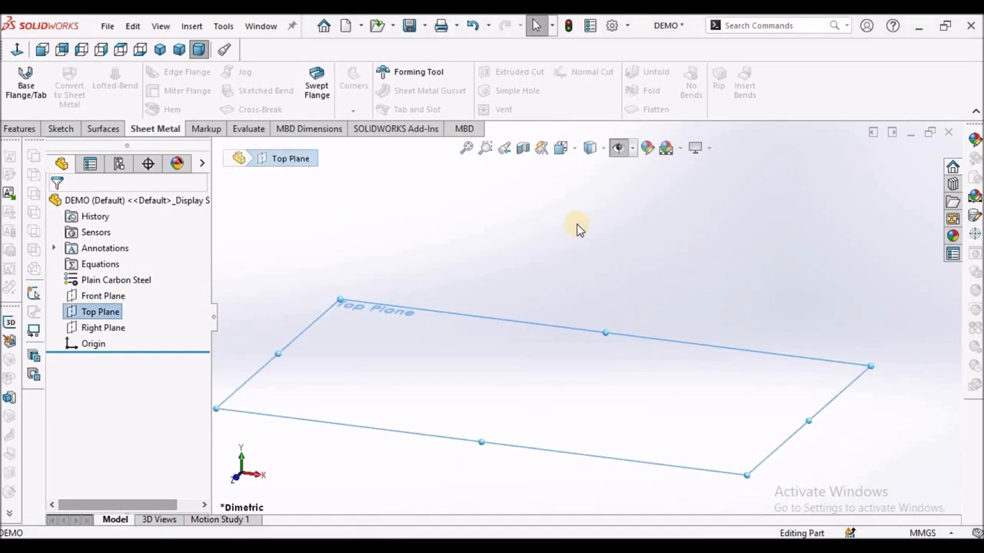
{"action": "left_click", "coordinate": [60, 129]}
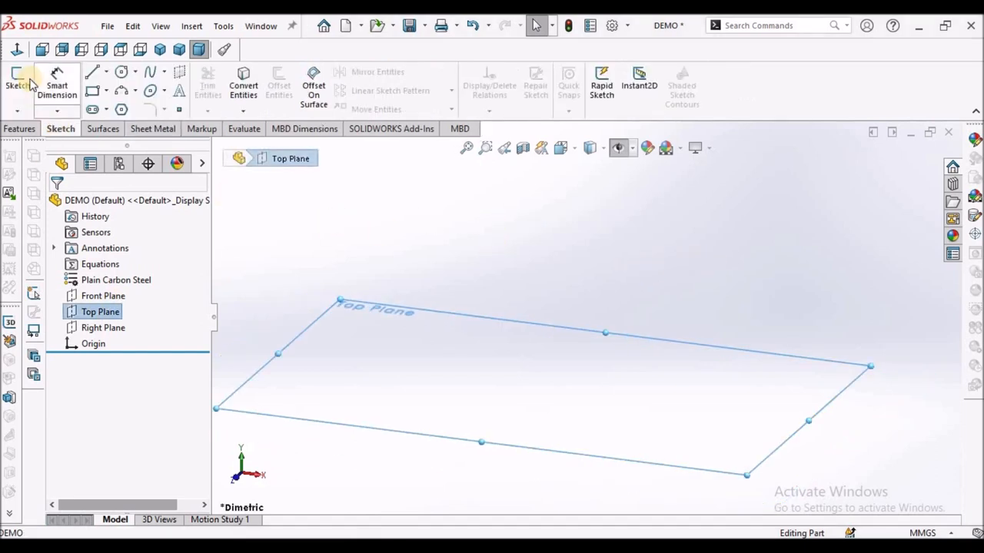
{"action": "left_click", "coordinate": [16, 77]}
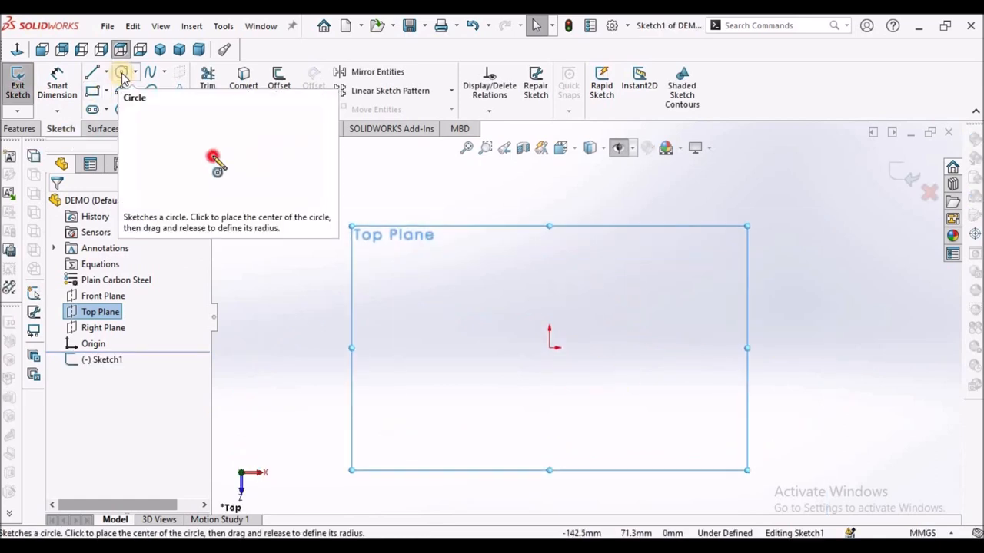
{"action": "left_click", "coordinate": [122, 71]}
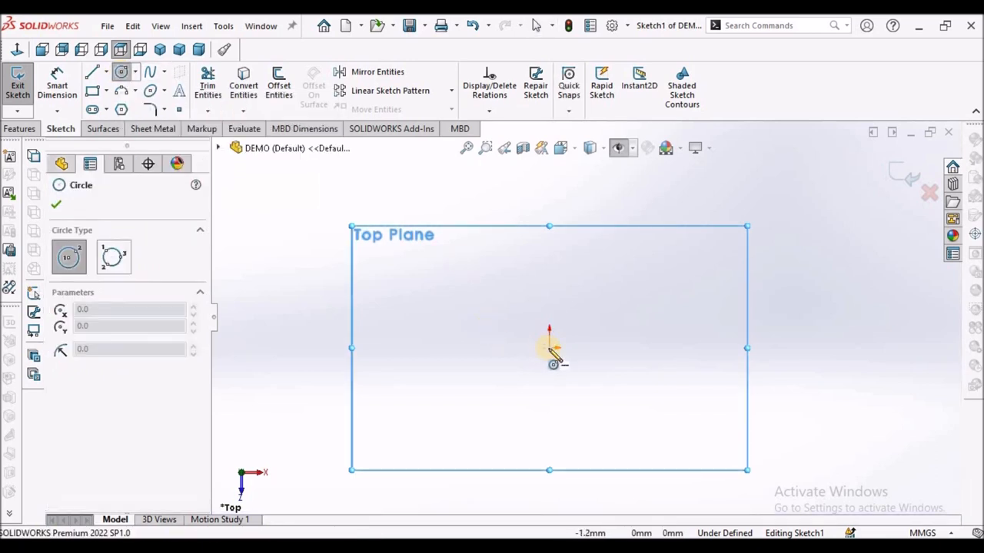
{"action": "right_click", "coordinate": [549, 350]}
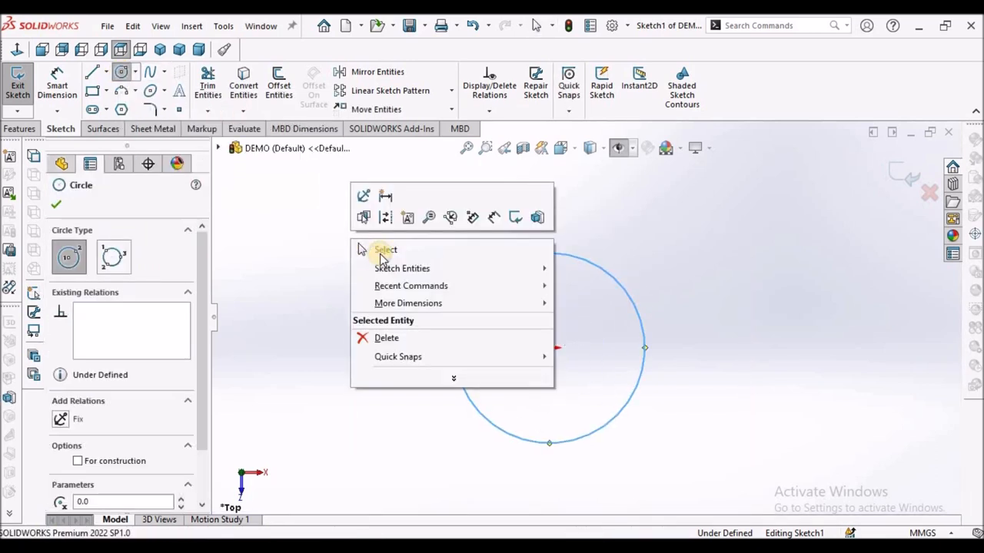
{"action": "left_click", "coordinate": [385, 250]}
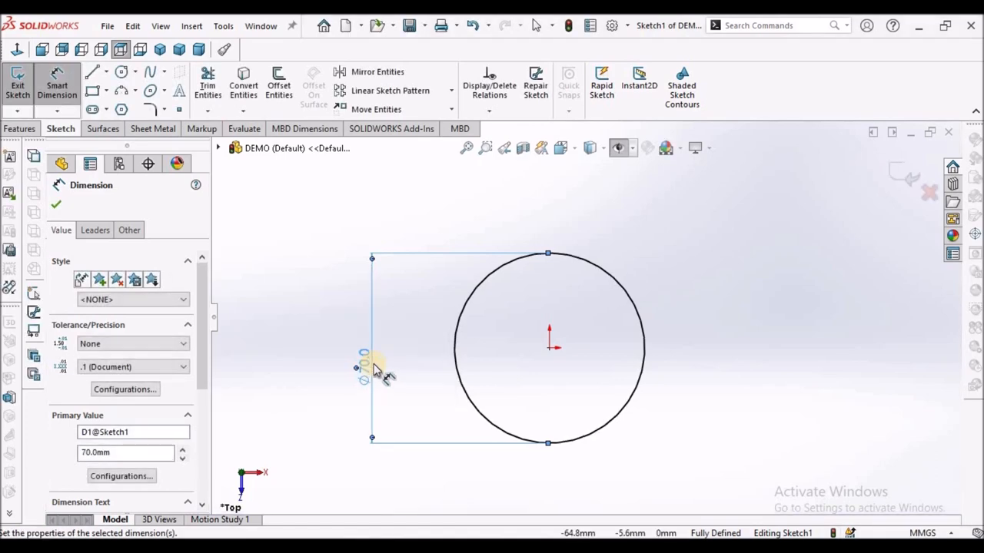
Step: Finish the 70 mm circle dimension and draw centerlines from the centre past and to the edge
{"action": "left_click", "coordinate": [94, 70]}
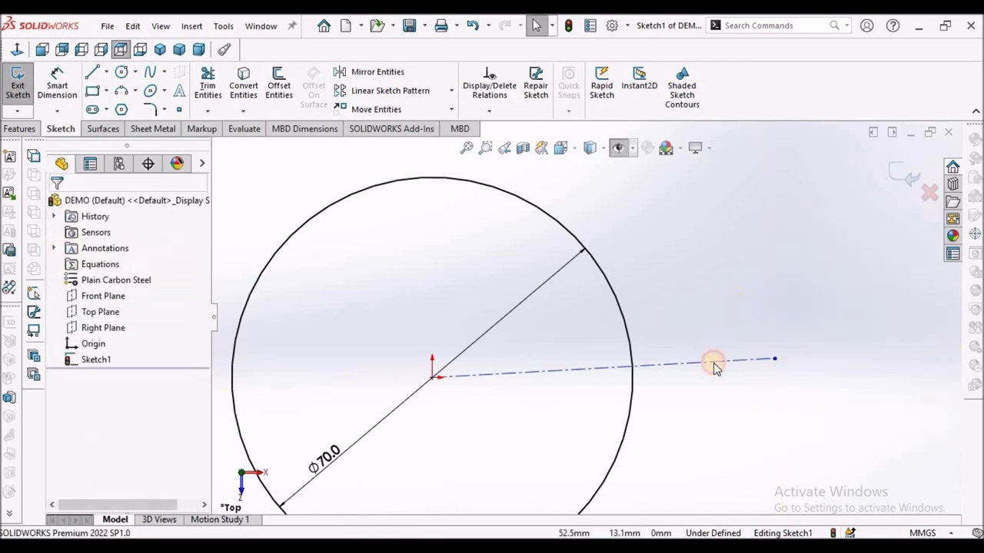
{"action": "left_click", "coordinate": [711, 362]}
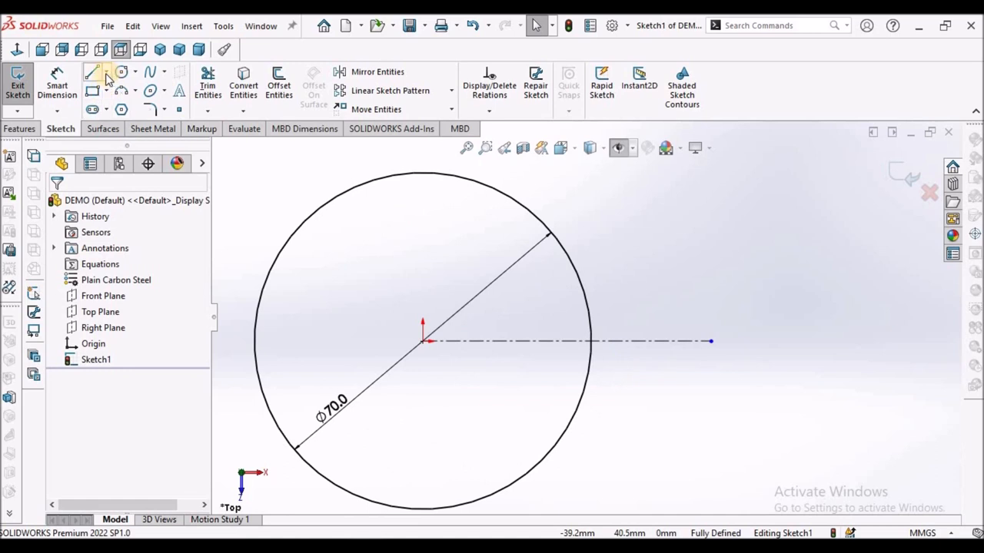
{"action": "left_click", "coordinate": [92, 71]}
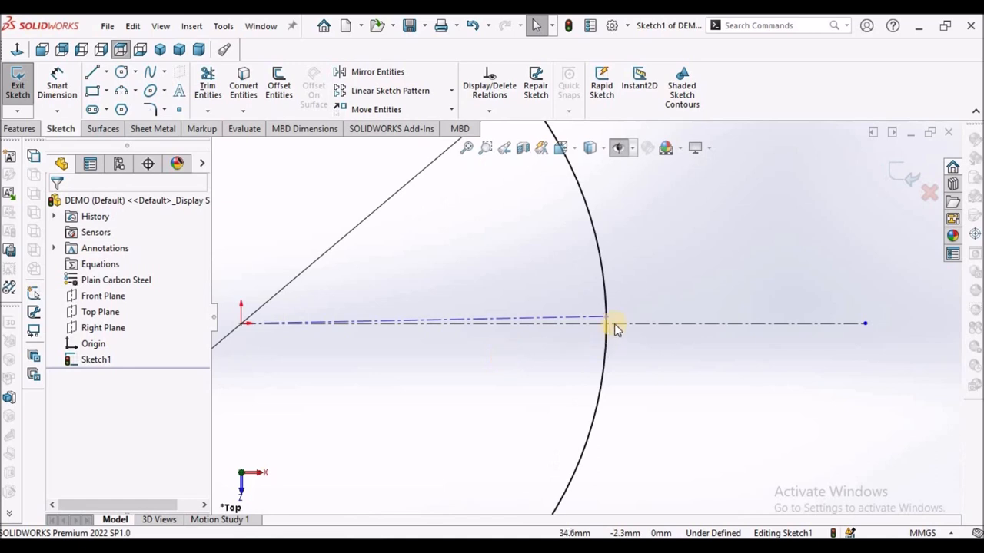
{"action": "left_click", "coordinate": [615, 322]}
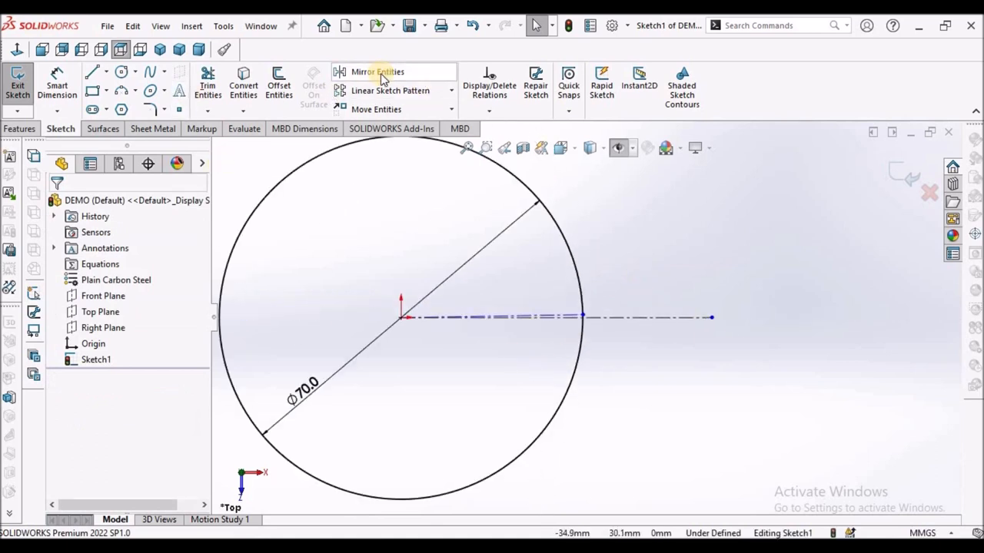
Step: Mirror Line2 about the horizontal centerline, removing Line1 from the mirror selection
{"action": "left_click", "coordinate": [377, 72]}
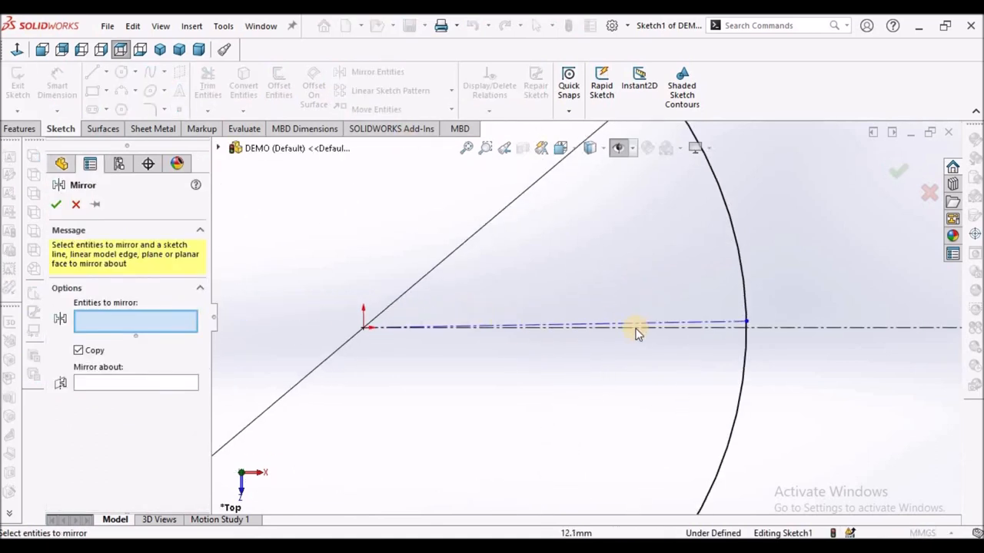
{"action": "left_click", "coordinate": [637, 329]}
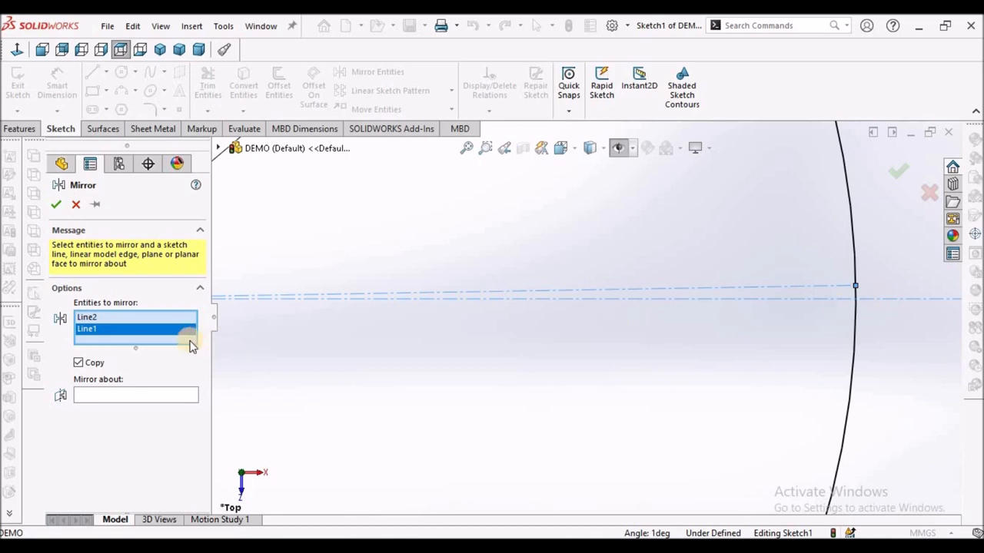
{"action": "right_click", "coordinate": [134, 328]}
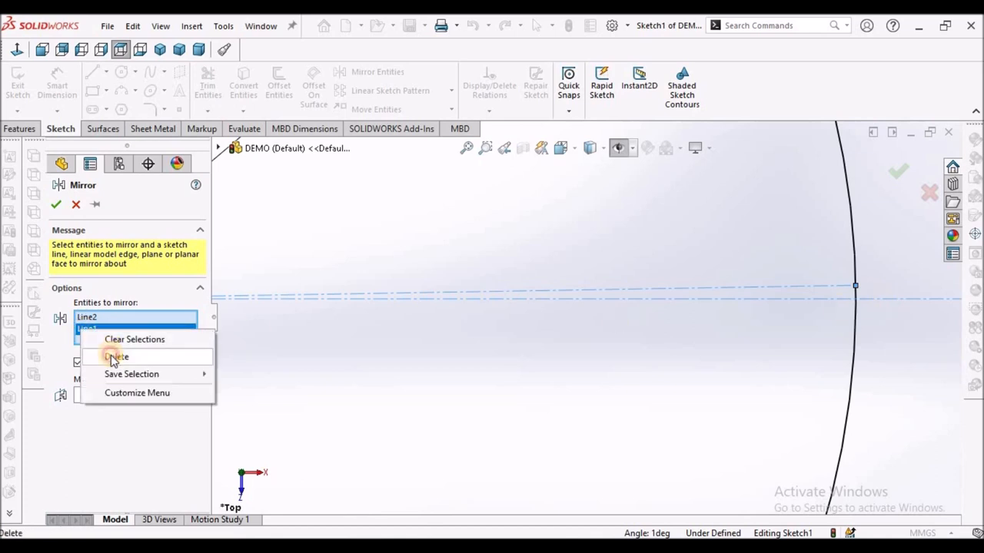
{"action": "left_click", "coordinate": [116, 356]}
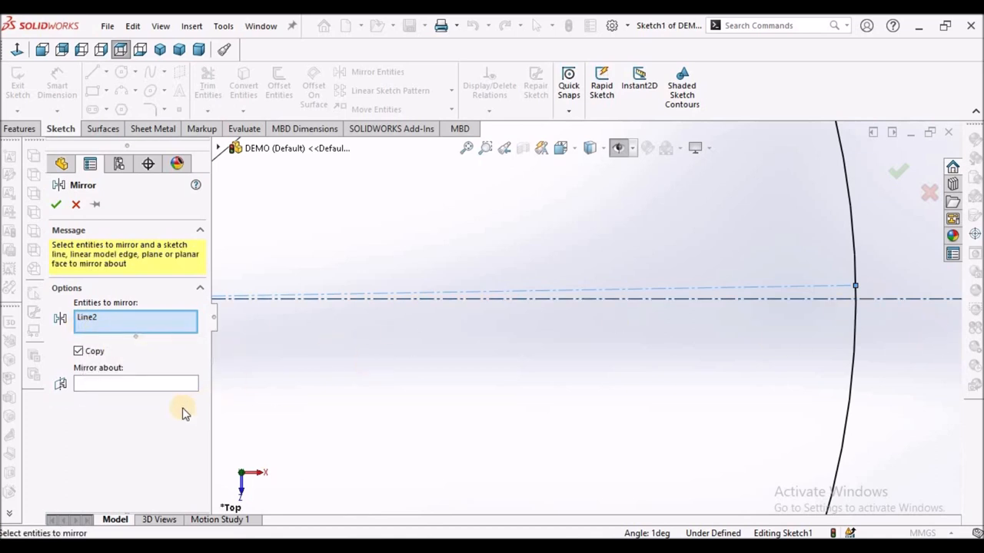
{"action": "left_click", "coordinate": [136, 383]}
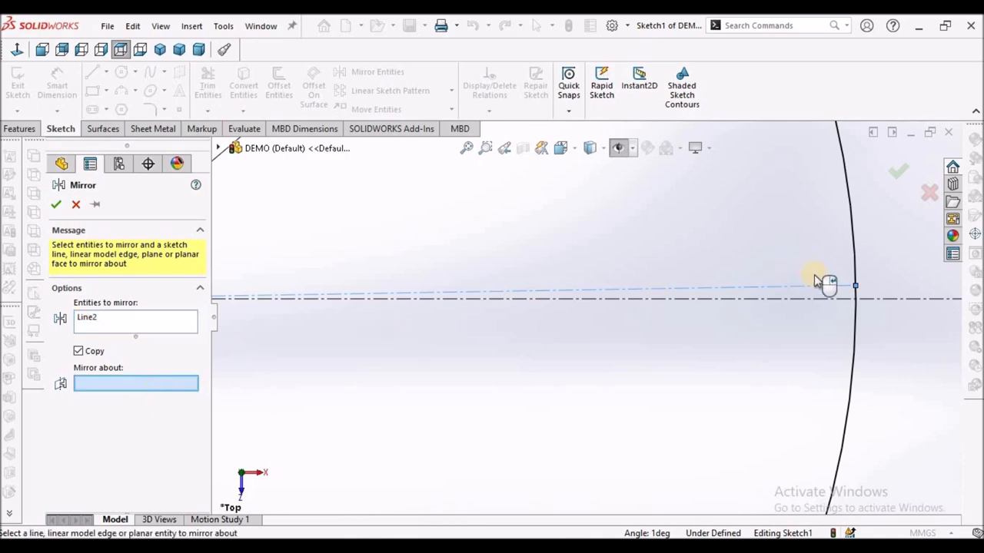
{"action": "left_click", "coordinate": [829, 284]}
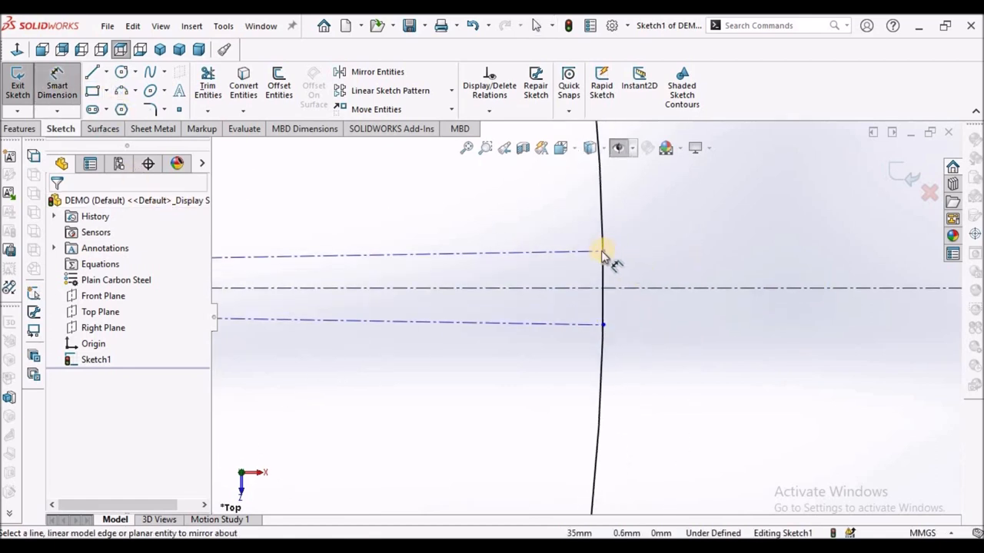
Step: Dimension the gap between the lines to 0.1 mm and trim away the arc between them
{"action": "left_click", "coordinate": [603, 252]}
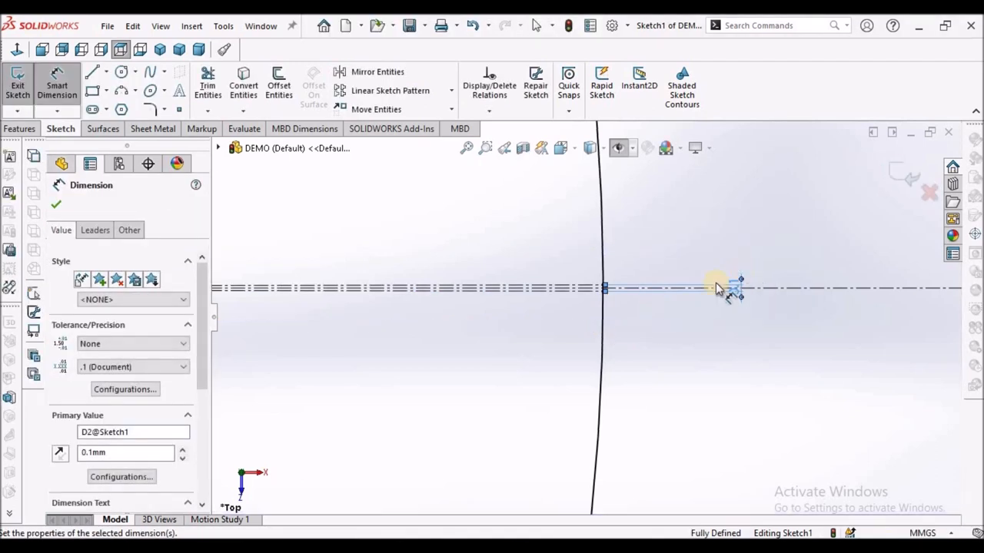
{"action": "right_click", "coordinate": [719, 291]}
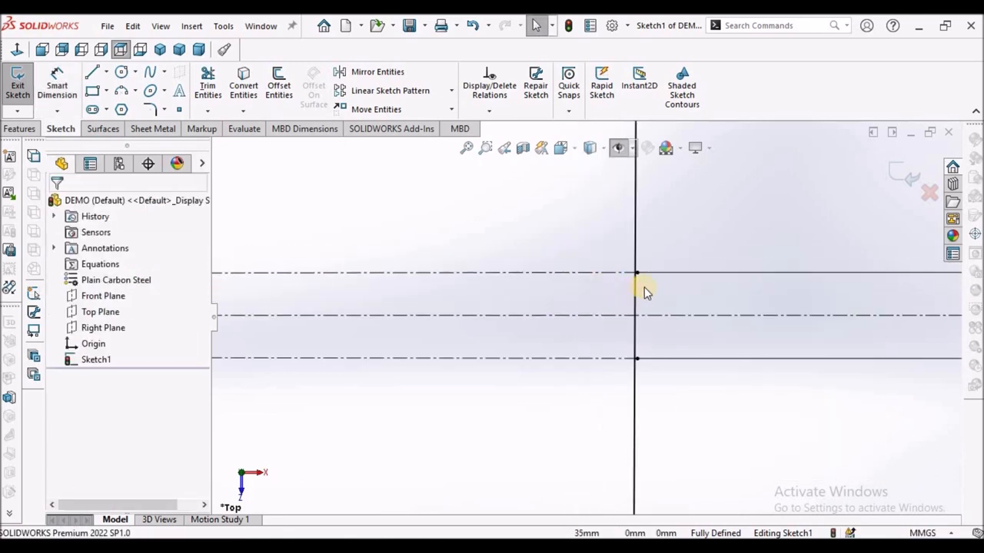
{"action": "left_click", "coordinate": [207, 84]}
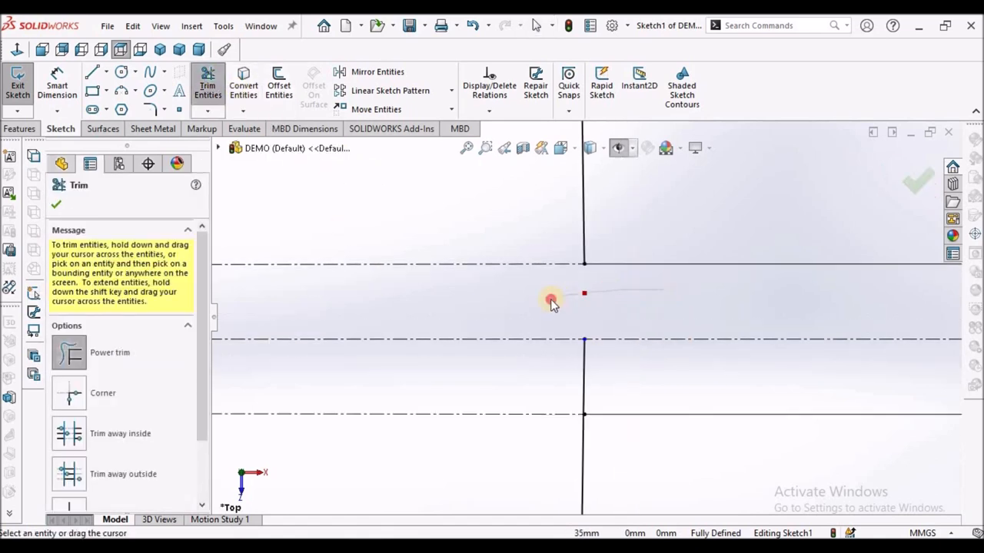
{"action": "left_click", "coordinate": [552, 299]}
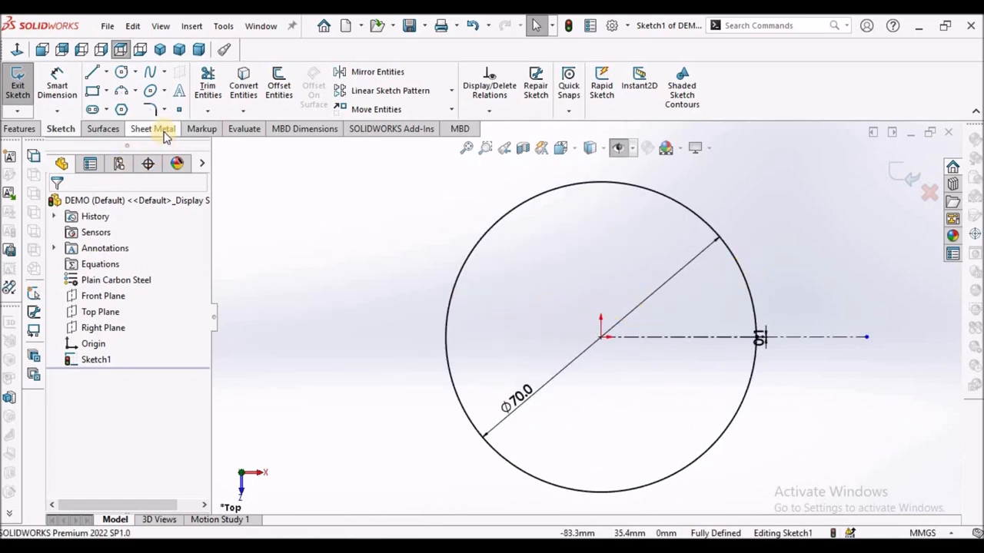
Step: Create a 40 mm deep base flange from the open circle sketch
{"action": "left_click", "coordinate": [153, 128]}
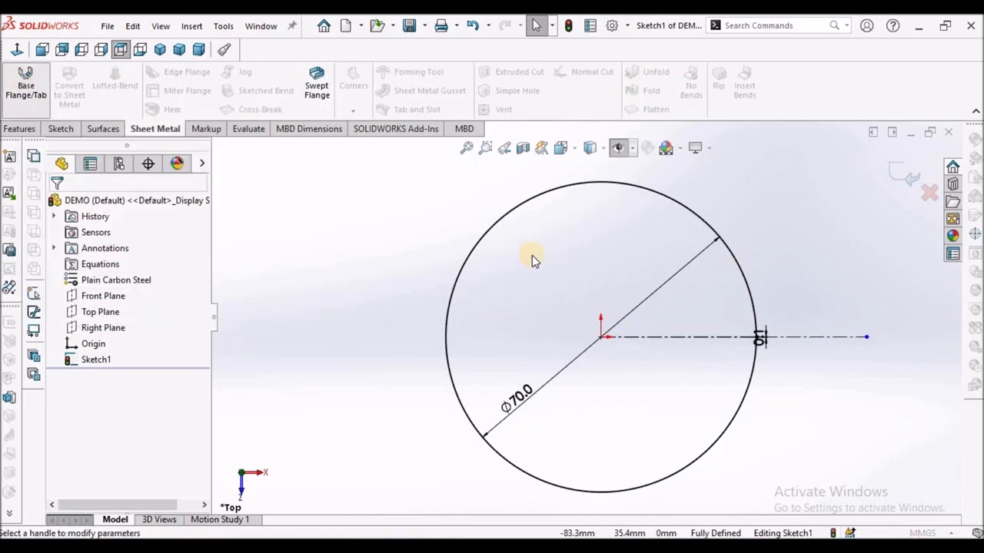
{"action": "left_click", "coordinate": [26, 86]}
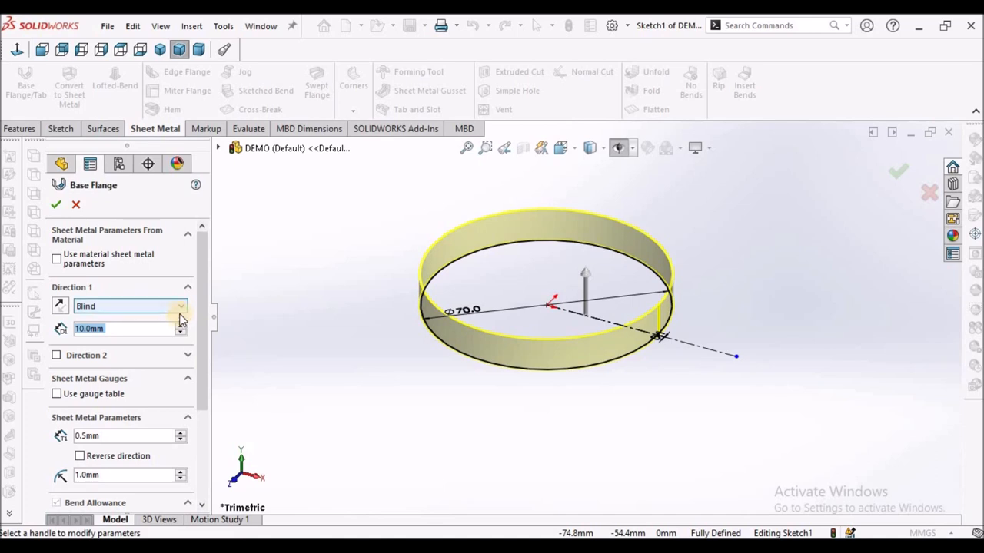
{"action": "left_click", "coordinate": [179, 306]}
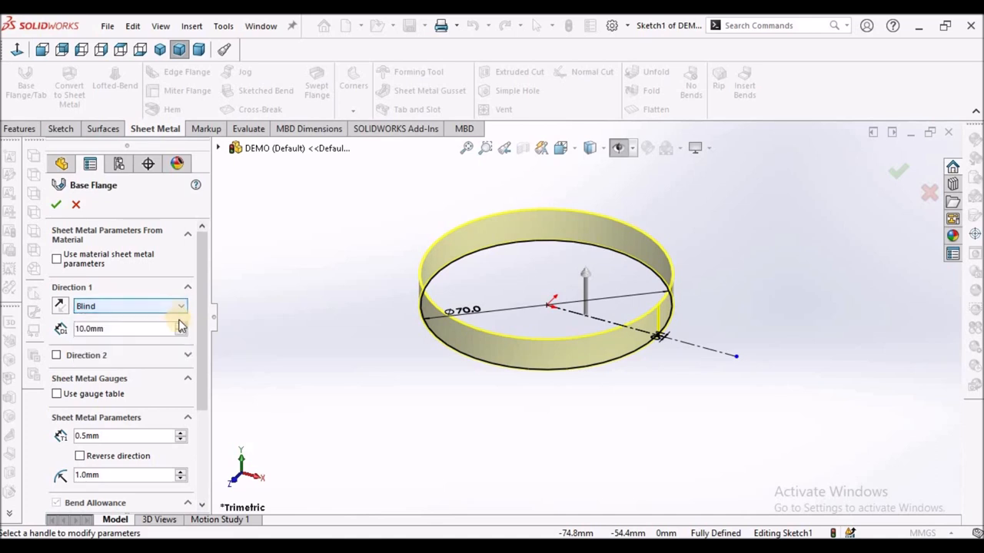
{"action": "left_click", "coordinate": [123, 329]}
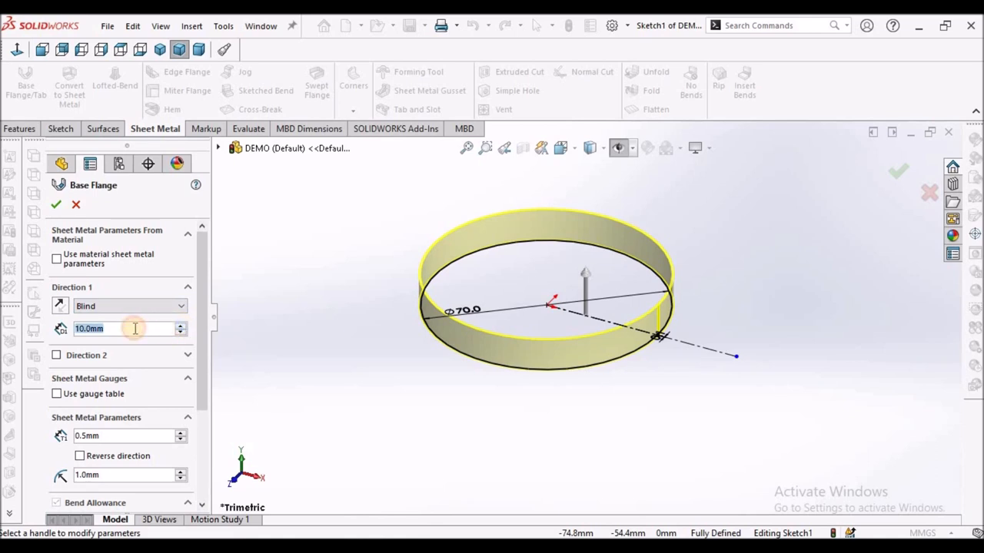
{"action": "mouse_move", "coordinate": [131, 328]}
{"action": "type", "text": "40"}
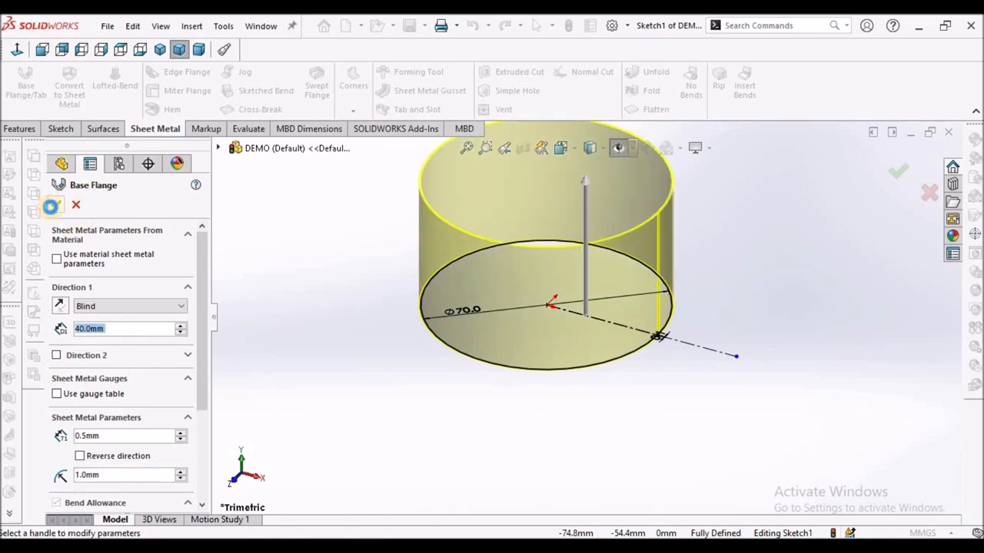
{"action": "left_click", "coordinate": [898, 172]}
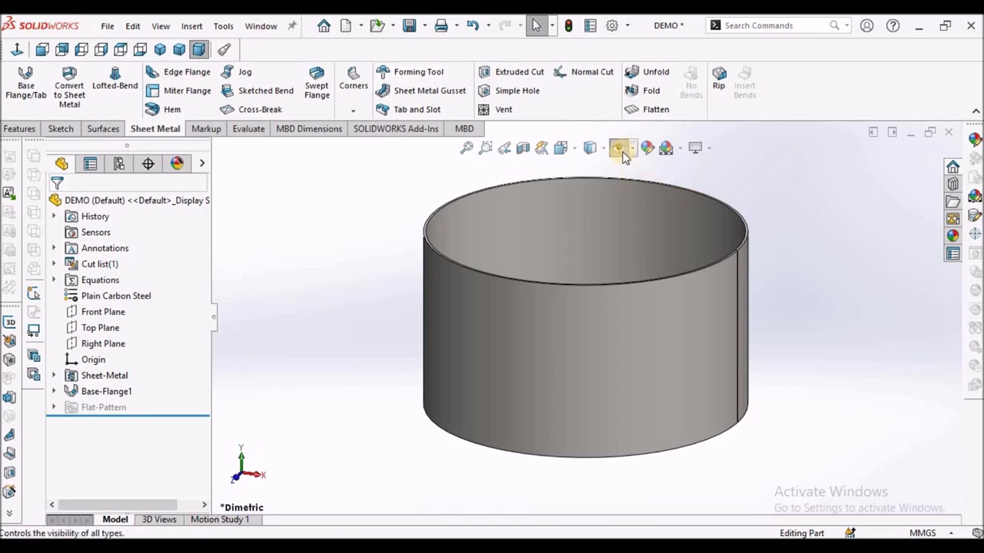
{"action": "left_click", "coordinate": [655, 109]}
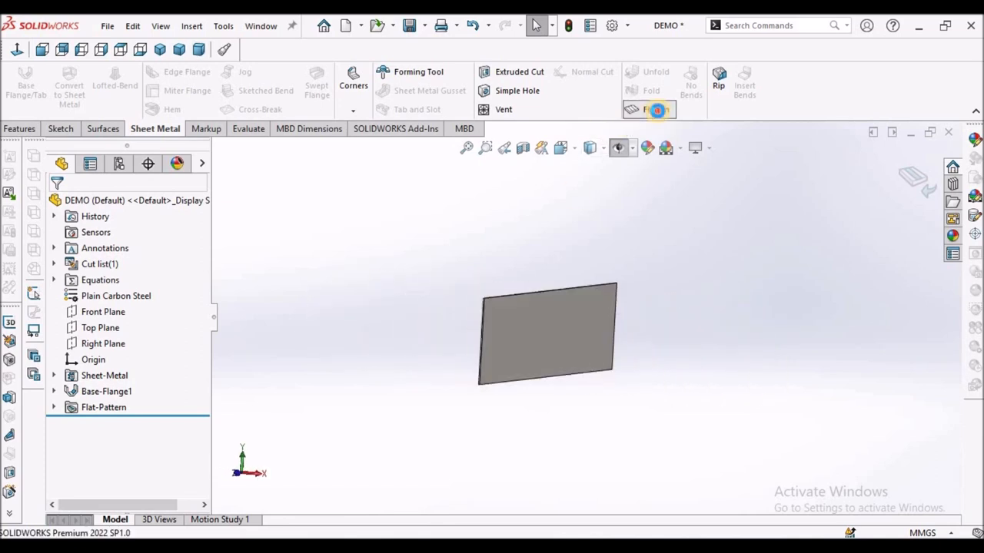
{"action": "left_click", "coordinate": [201, 49]}
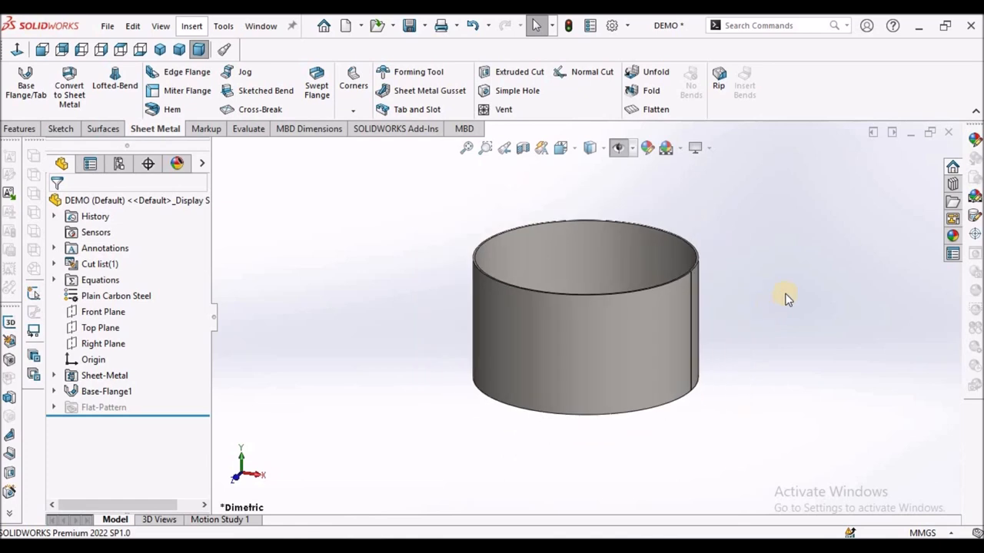
Step: Start a sketch on the Front Plane and set the display style to Wireframe
{"action": "left_click", "coordinate": [103, 312]}
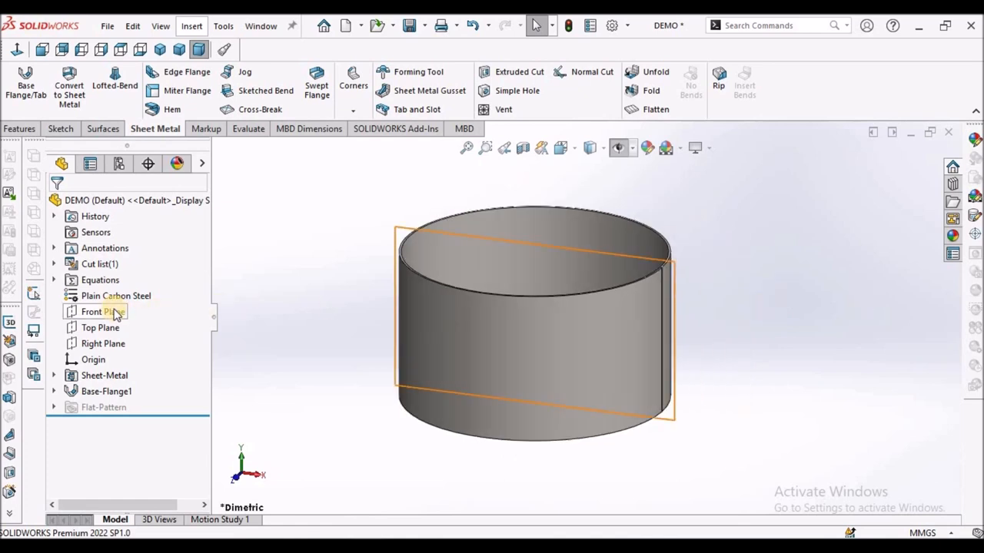
{"action": "left_click", "coordinate": [103, 311]}
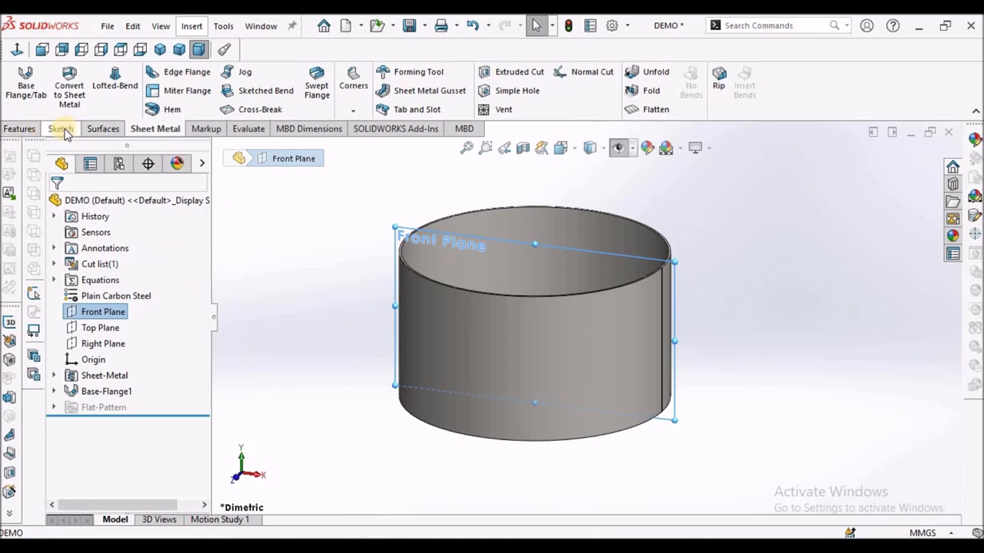
{"action": "left_click", "coordinate": [60, 129]}
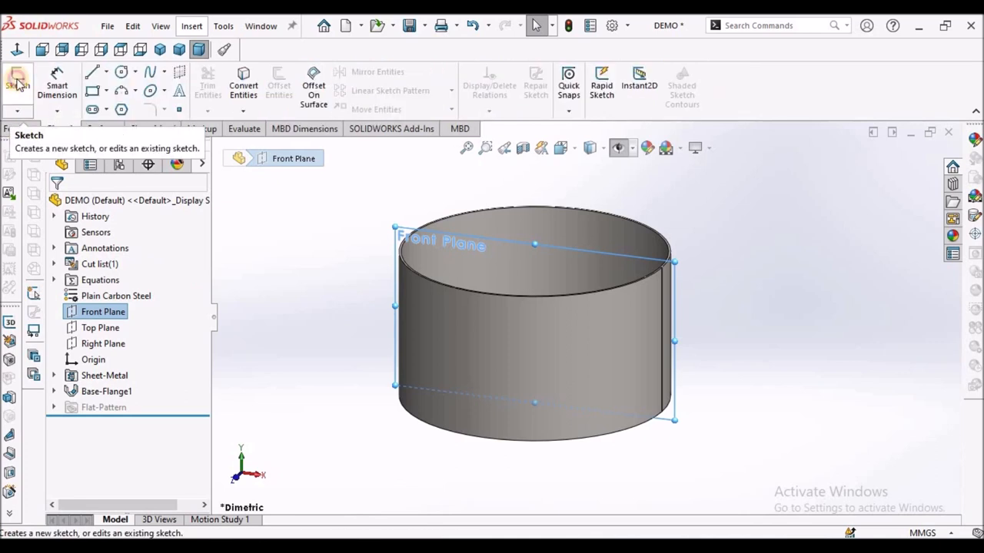
{"action": "left_click", "coordinate": [17, 84]}
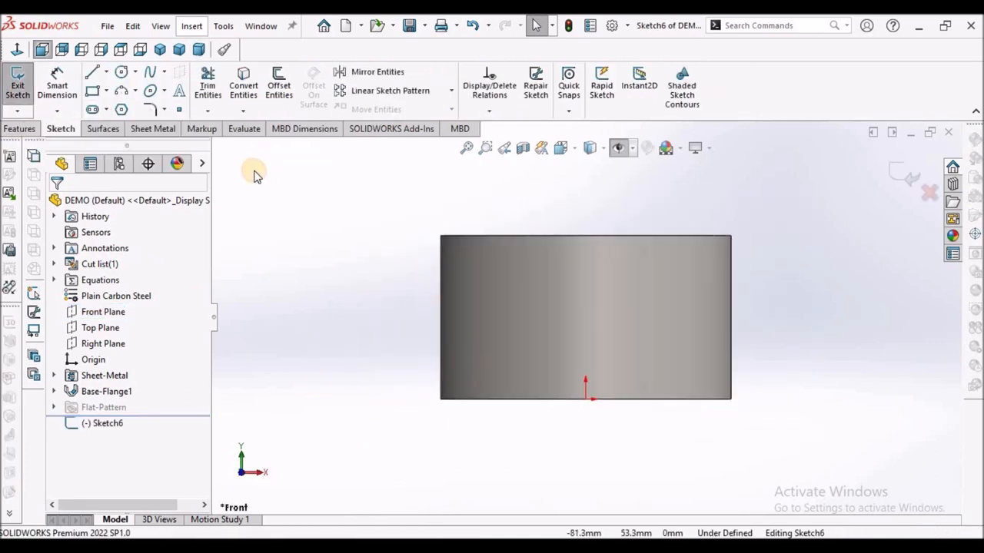
{"action": "left_click", "coordinate": [591, 148]}
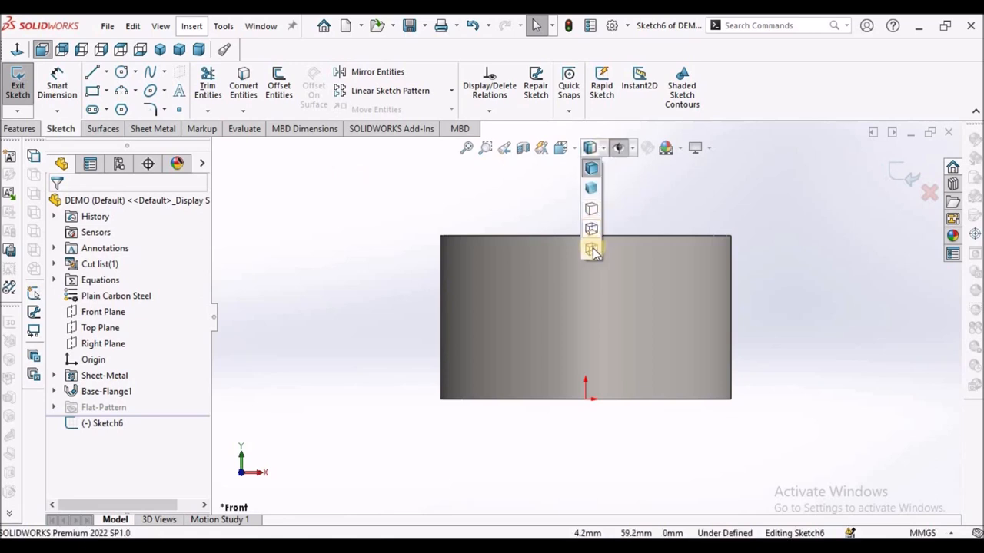
{"action": "left_click", "coordinate": [591, 249]}
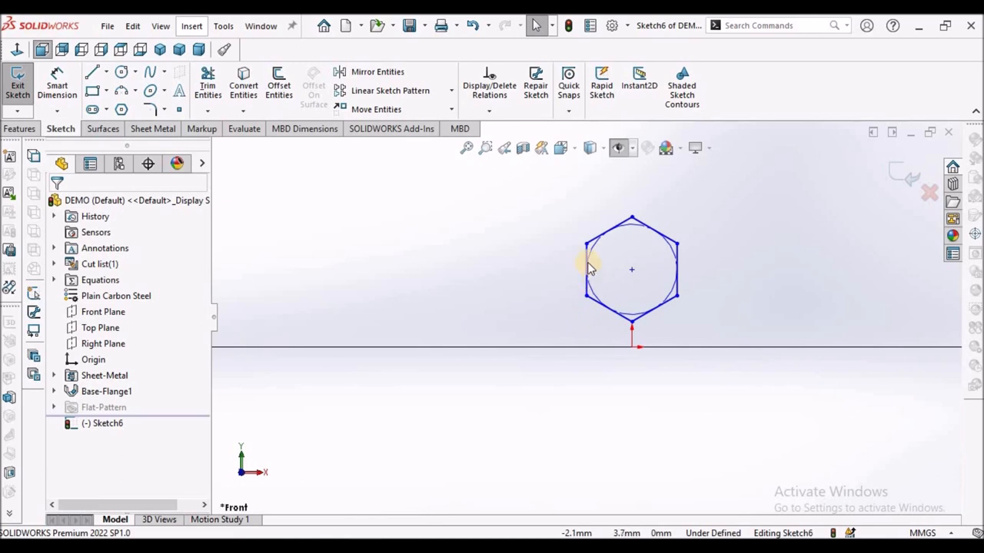
Step: Make one hexagon side vertical and drag the hexagon above the origin
{"action": "left_click", "coordinate": [588, 265]}
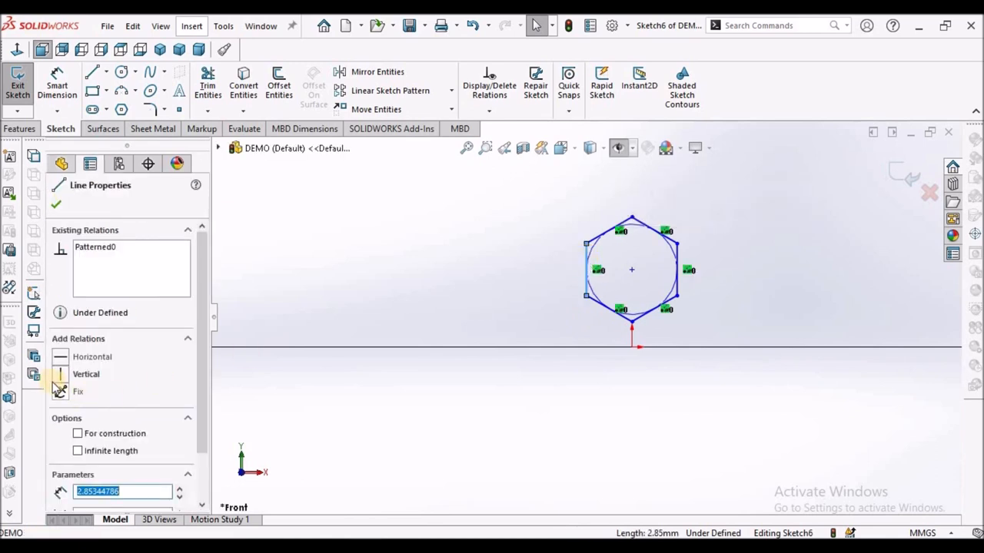
{"action": "left_click", "coordinate": [86, 374]}
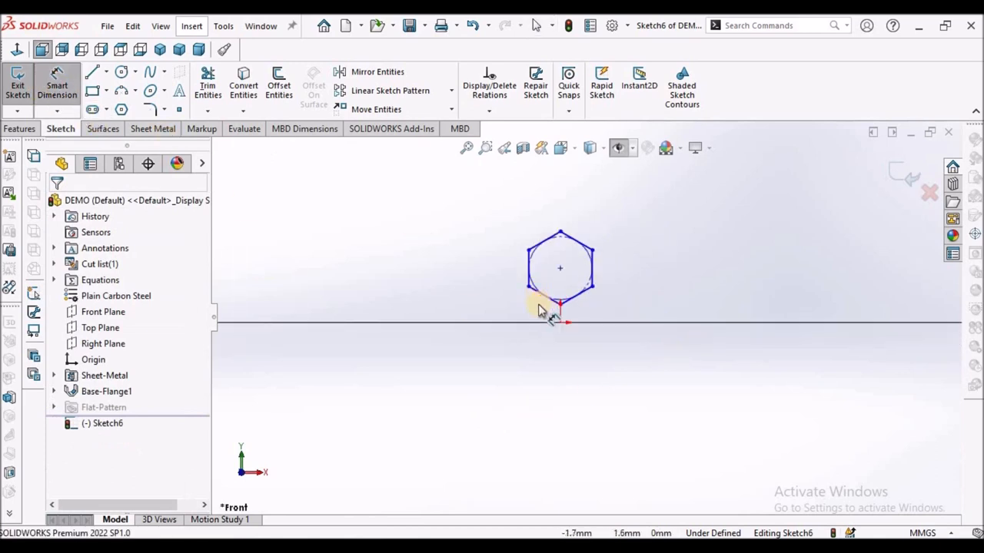
{"action": "left_click_drag", "start_coordinate": [560, 267], "coordinate": [577, 253]}
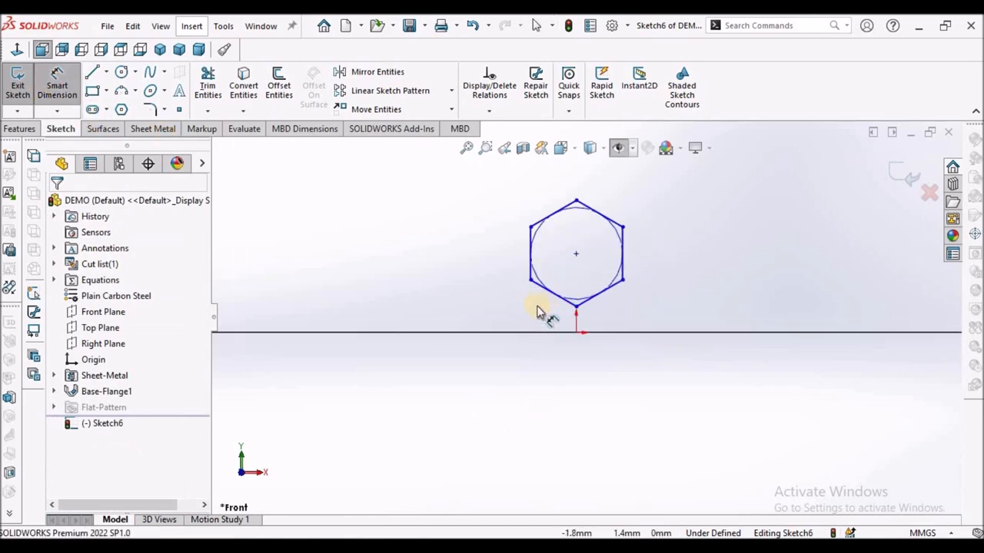
Step: Dimension the hexagon 6 mm wide, centre 7 mm high, aligned vertically with the origin
{"action": "left_click", "coordinate": [641, 230]}
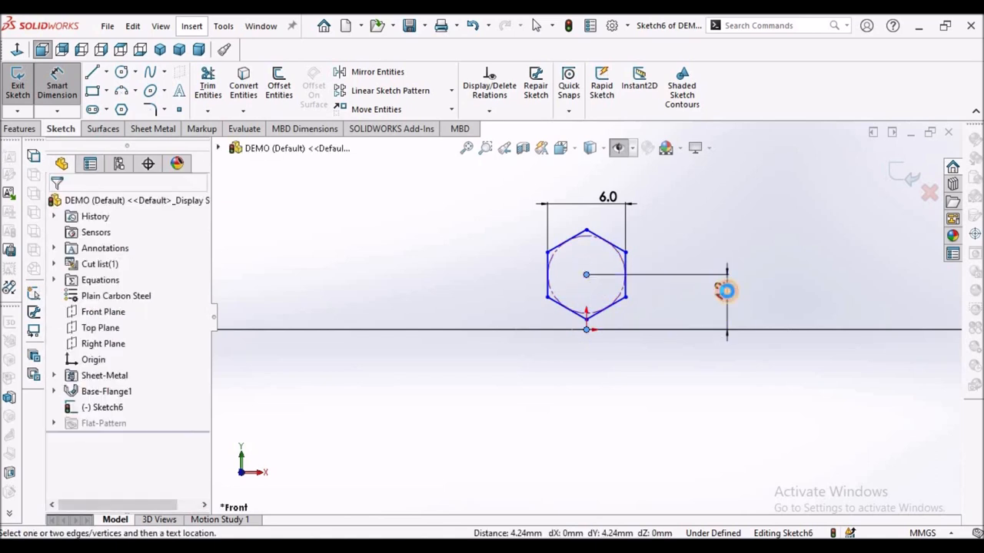
{"action": "left_click", "coordinate": [726, 291]}
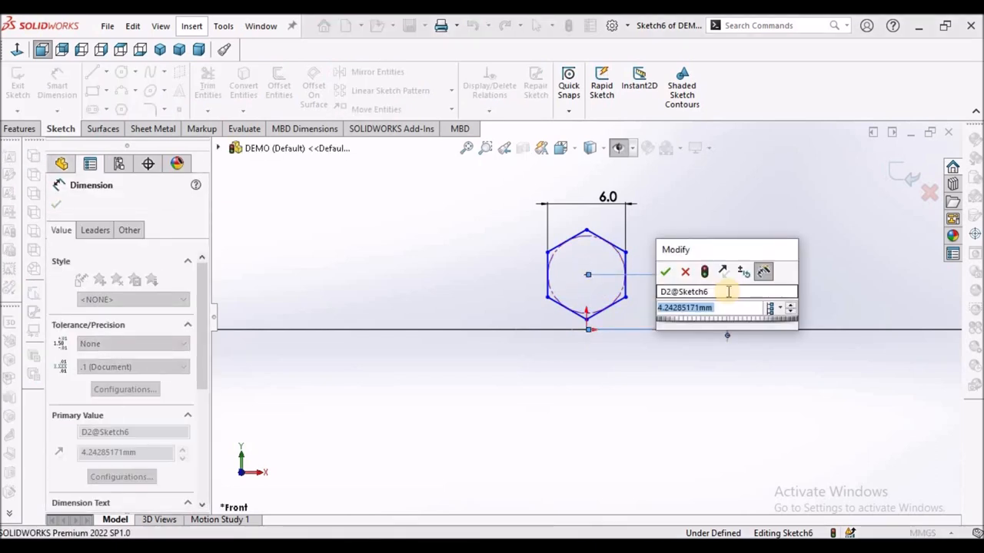
{"action": "left_click", "coordinate": [665, 272]}
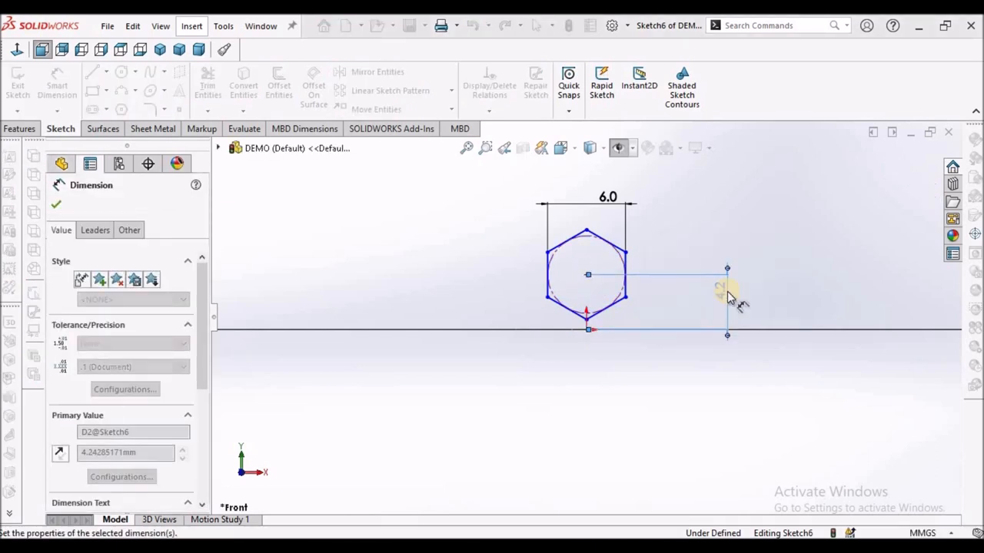
{"action": "right_click", "coordinate": [728, 296]}
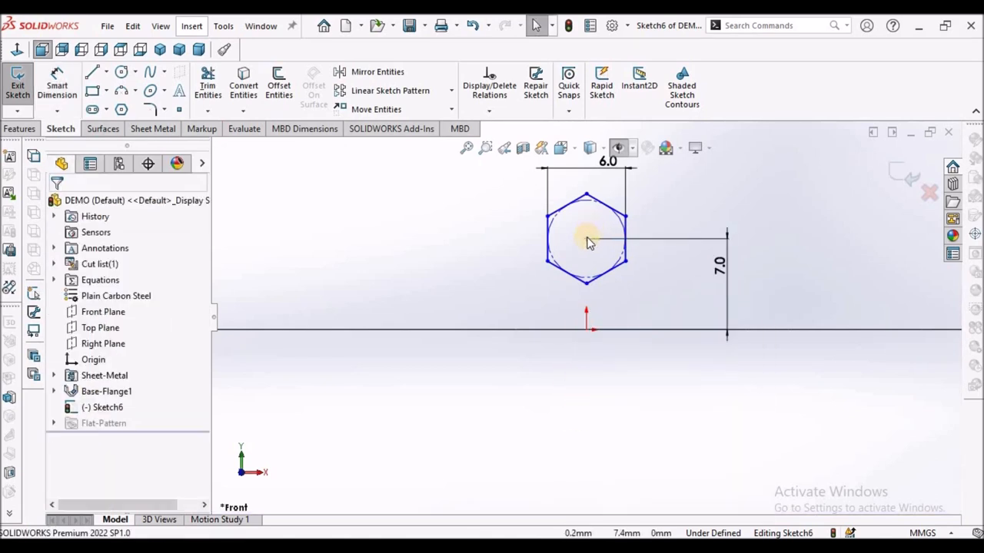
{"action": "left_click", "coordinate": [586, 331]}
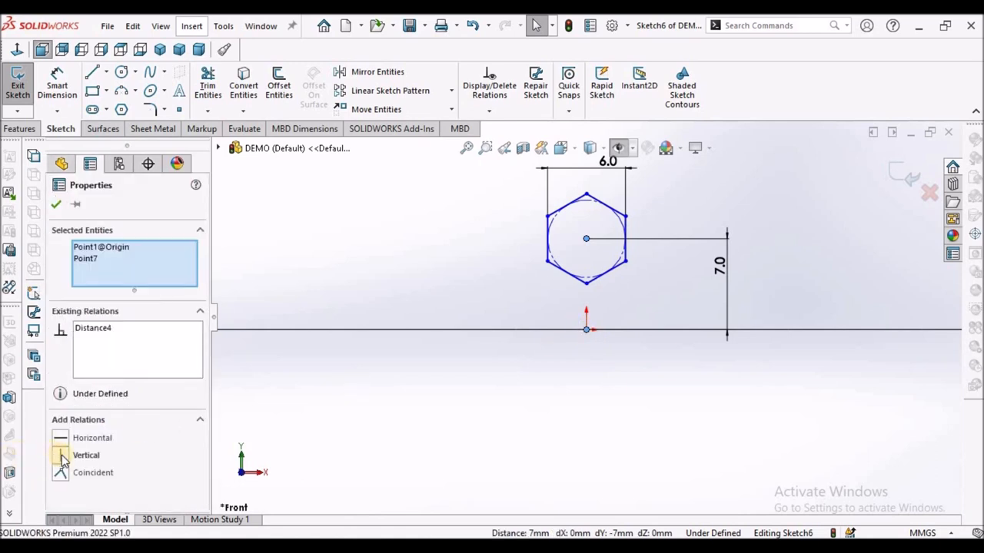
{"action": "left_click", "coordinate": [85, 455]}
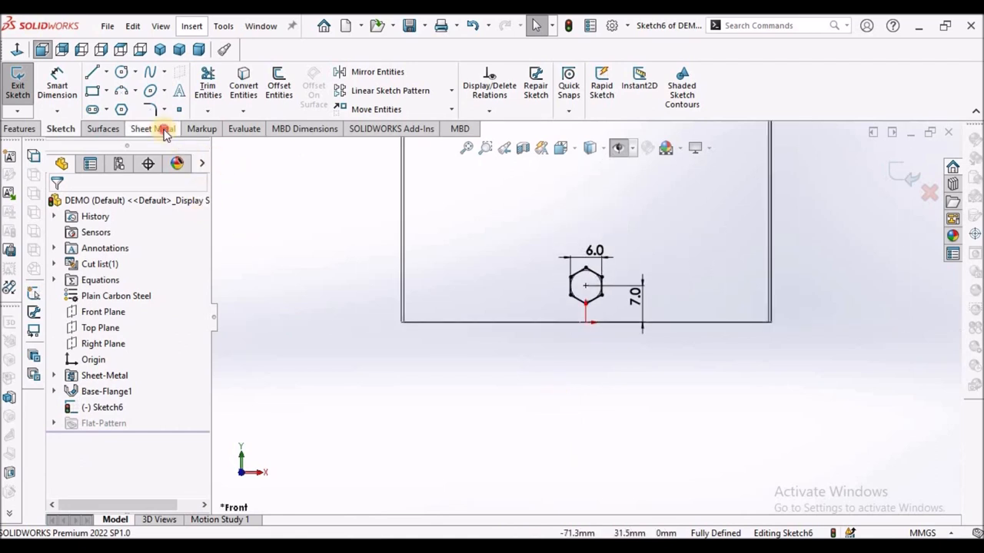
Step: Extrude-cut the hexagon Through All from the Sheet Metal tab, back in Shaded view
{"action": "left_click", "coordinate": [152, 128]}
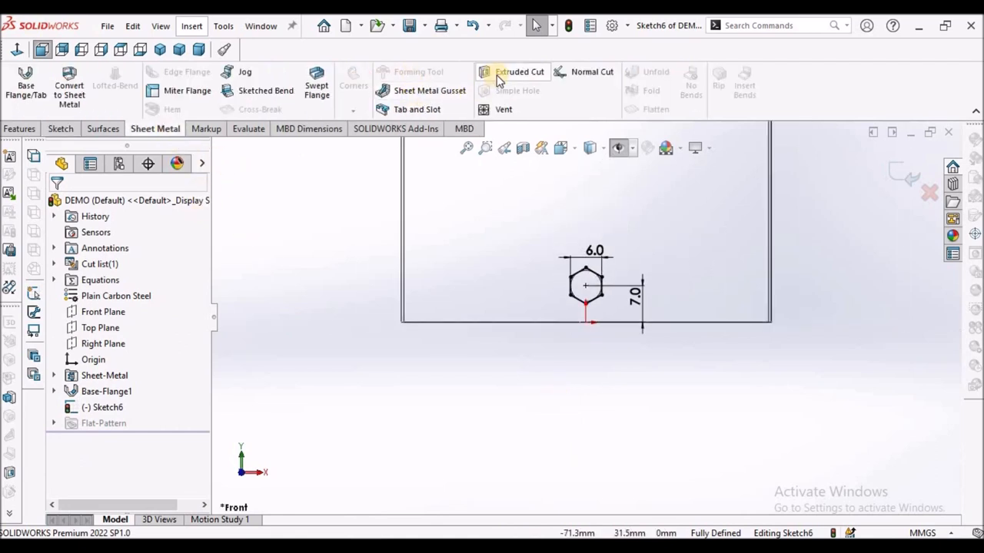
{"action": "left_click", "coordinate": [519, 71]}
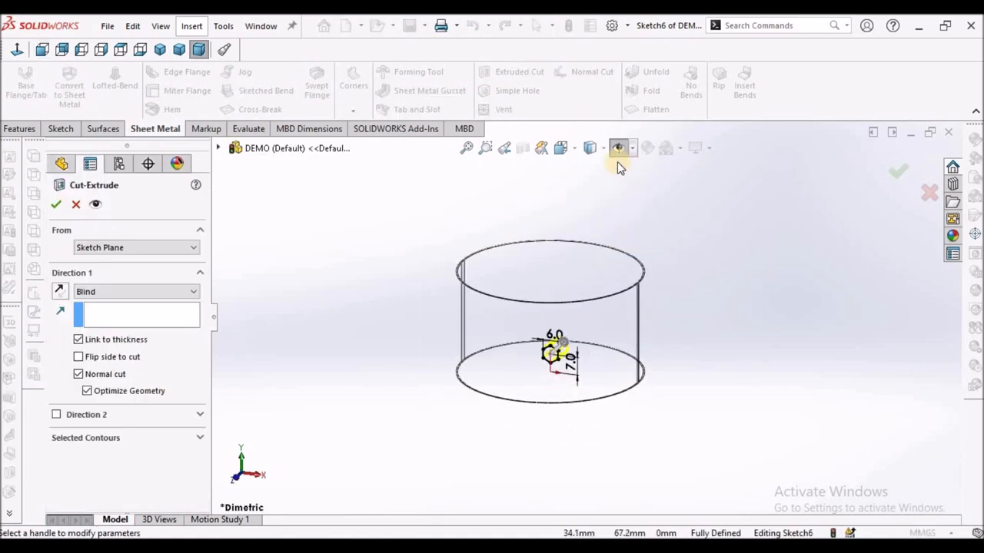
{"action": "left_click", "coordinate": [615, 148]}
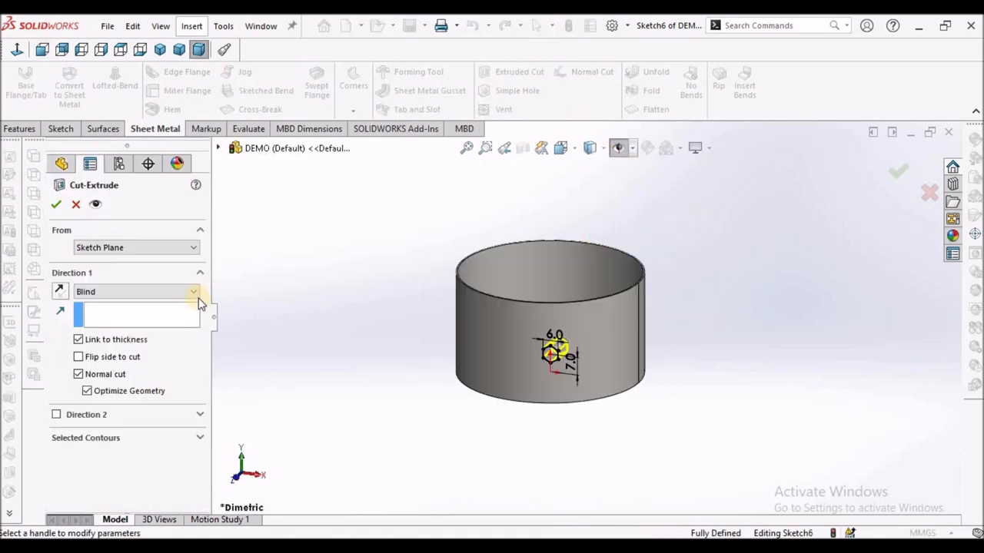
{"action": "left_click", "coordinate": [193, 291]}
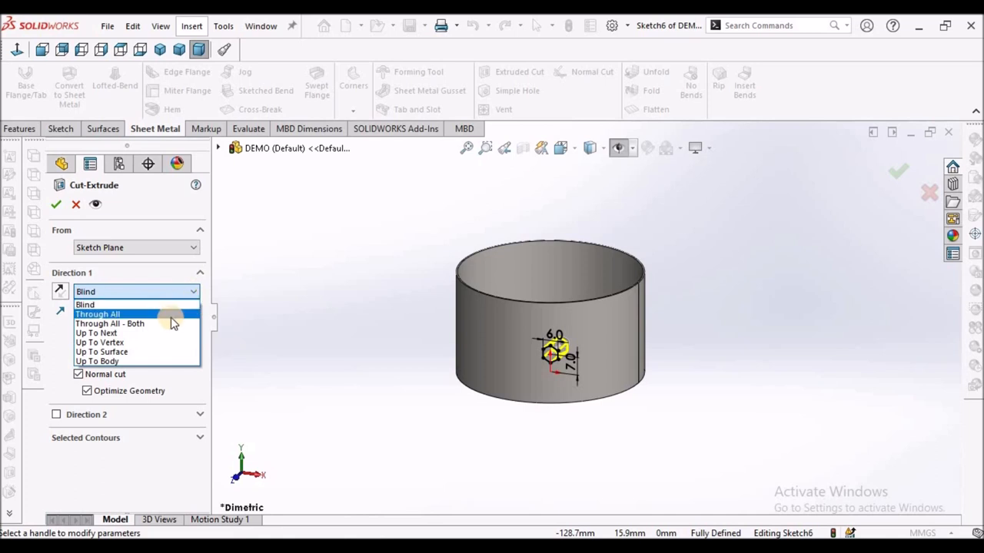
{"action": "left_click", "coordinate": [110, 323]}
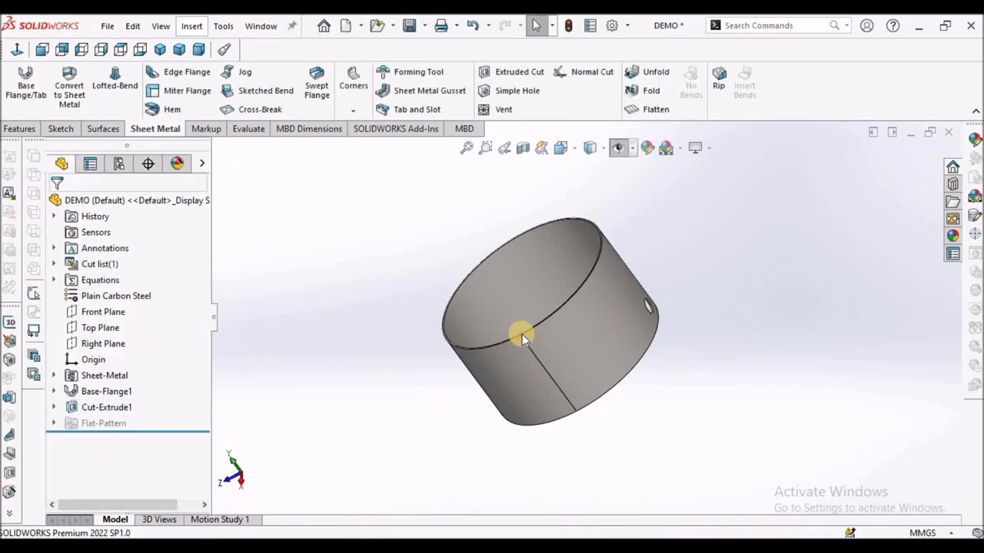
{"action": "left_click_drag", "start_coordinate": [523, 338], "coordinate": [575, 307]}
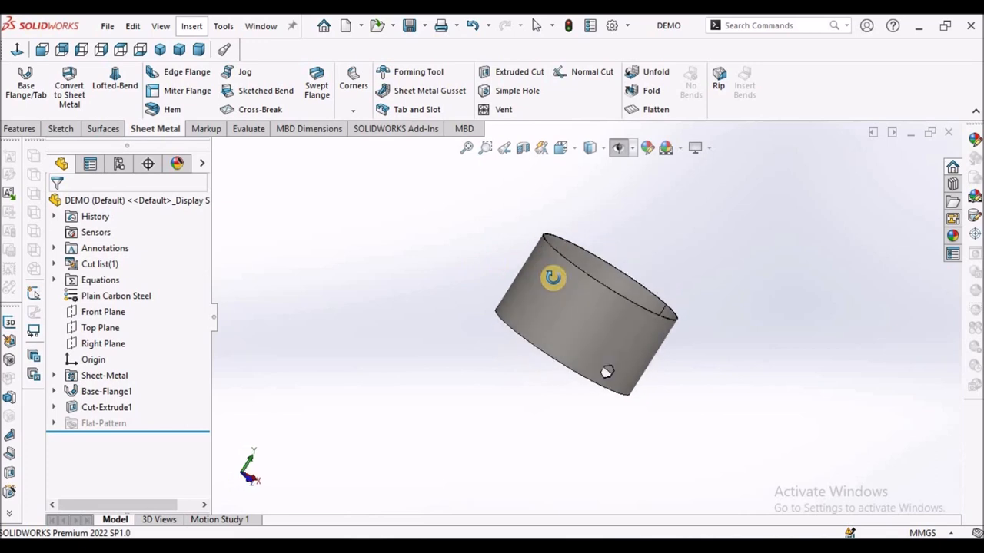
{"action": "left_click_drag", "start_coordinate": [553, 278], "coordinate": [449, 261]}
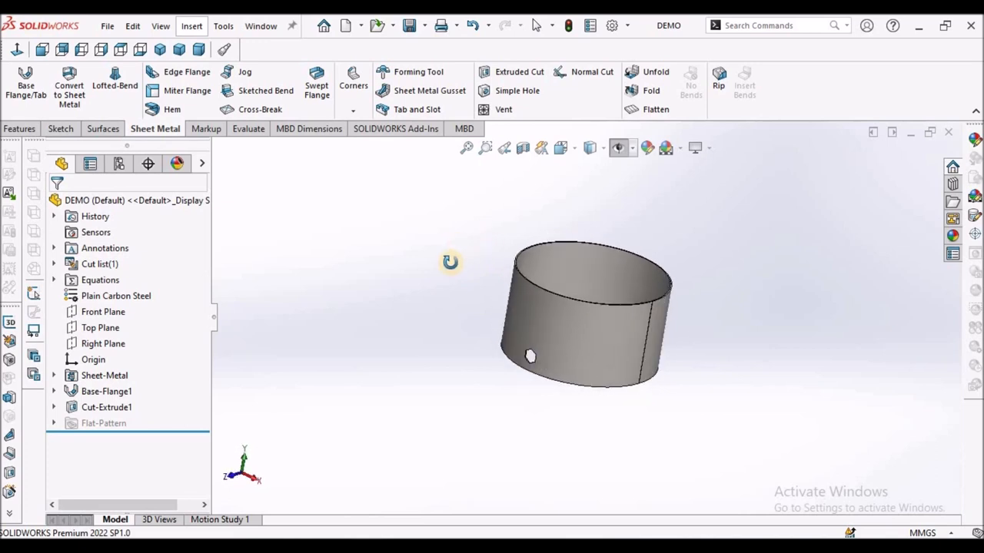
{"action": "left_click_drag", "start_coordinate": [450, 262], "coordinate": [457, 277]}
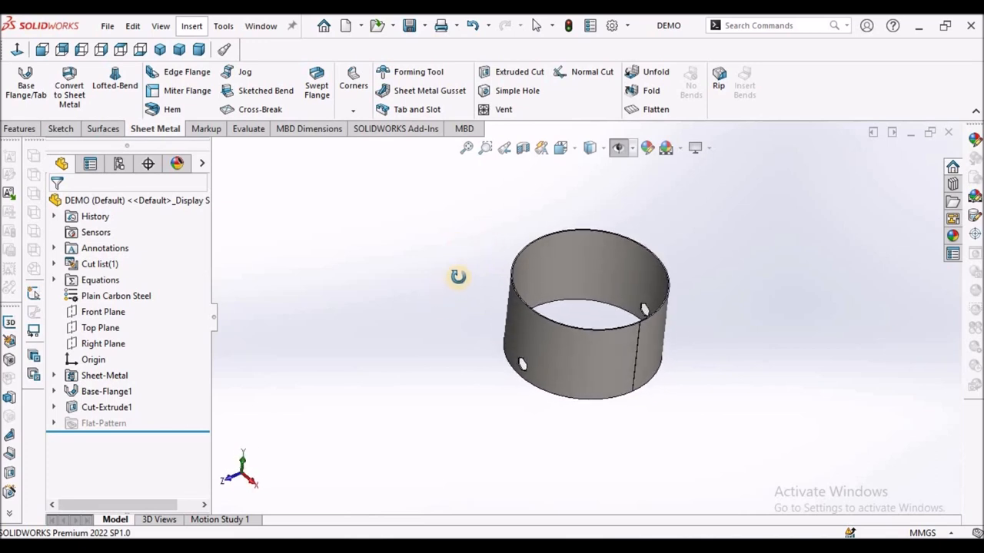
{"action": "left_click_drag", "start_coordinate": [457, 277], "coordinate": [449, 298]}
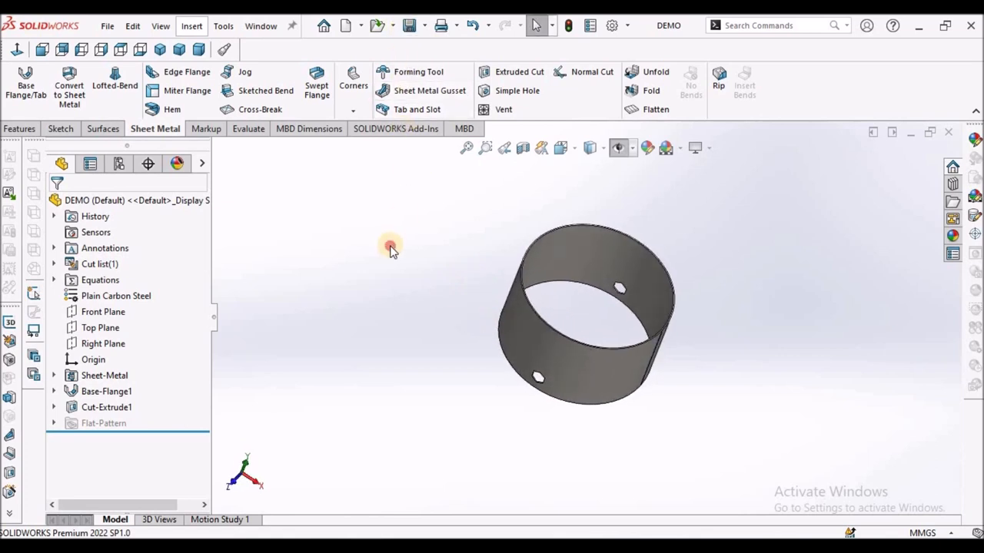
{"action": "left_click_drag", "start_coordinate": [389, 245], "coordinate": [588, 311]}
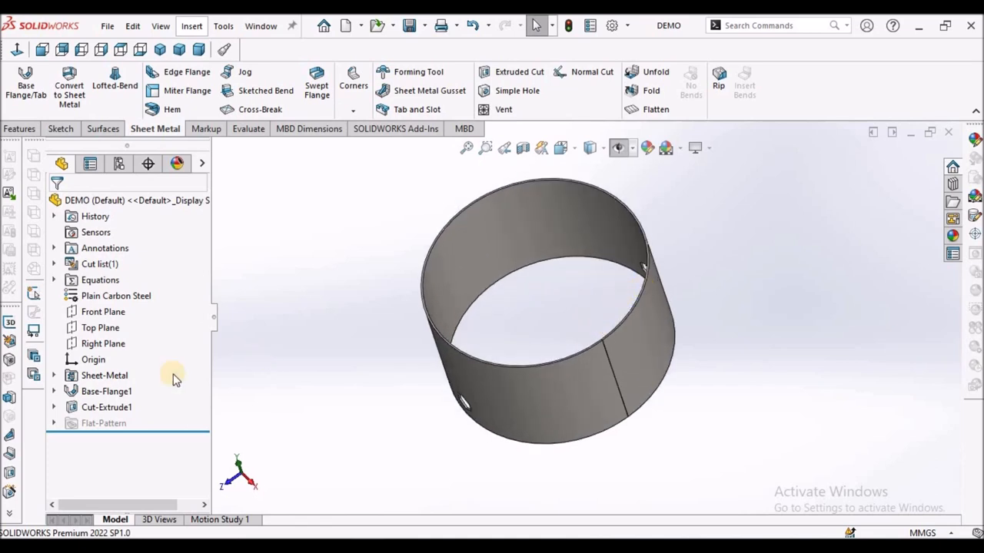
Step: Sketch two construction lines from the origin on the Top Plane, entering 8 for their angle
{"action": "left_click", "coordinate": [100, 328]}
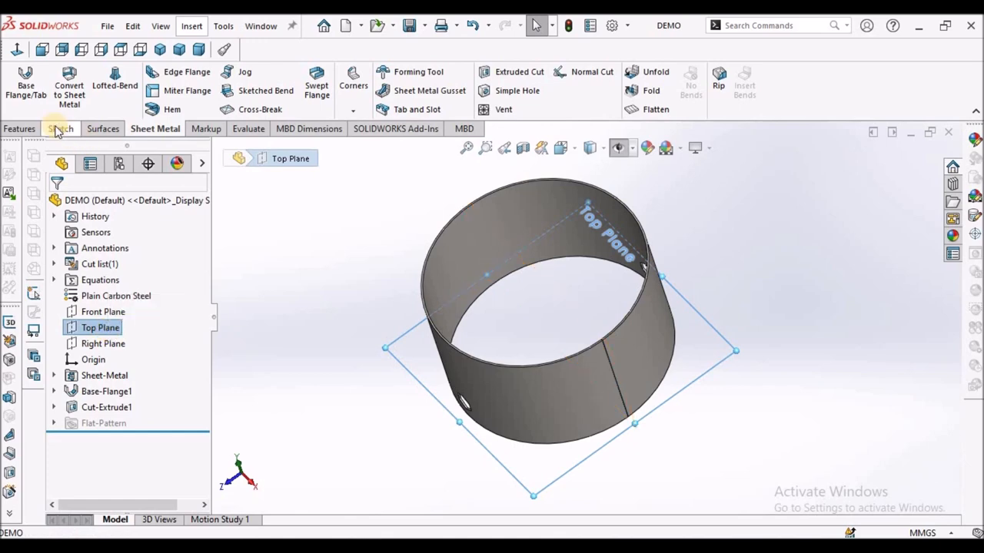
{"action": "left_click", "coordinate": [60, 129]}
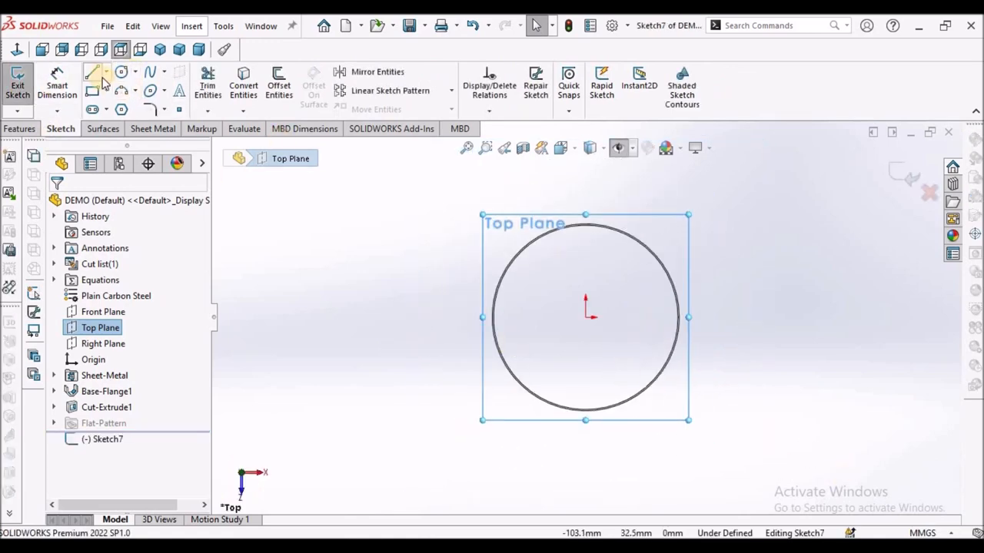
{"action": "mouse_move", "coordinate": [98, 73]}
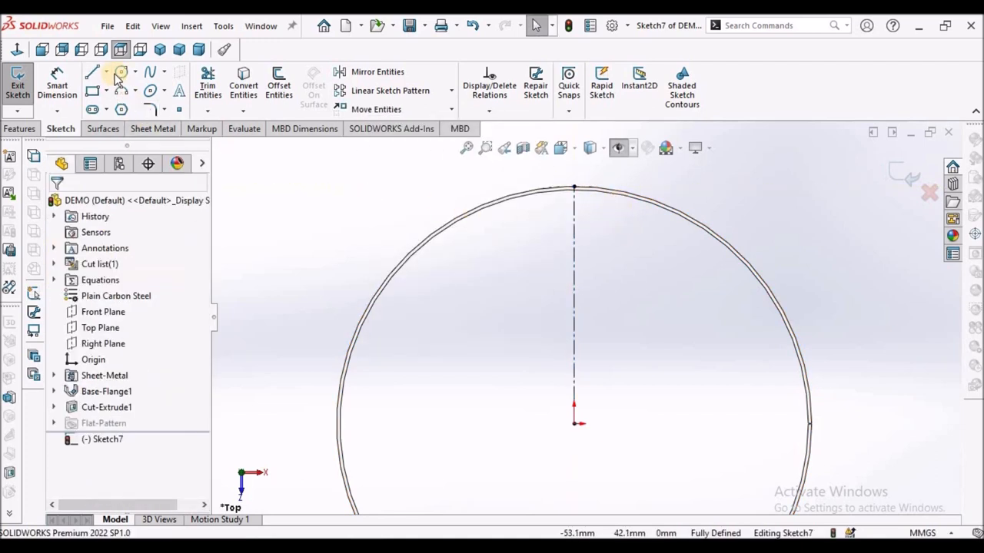
{"action": "left_click", "coordinate": [117, 73]}
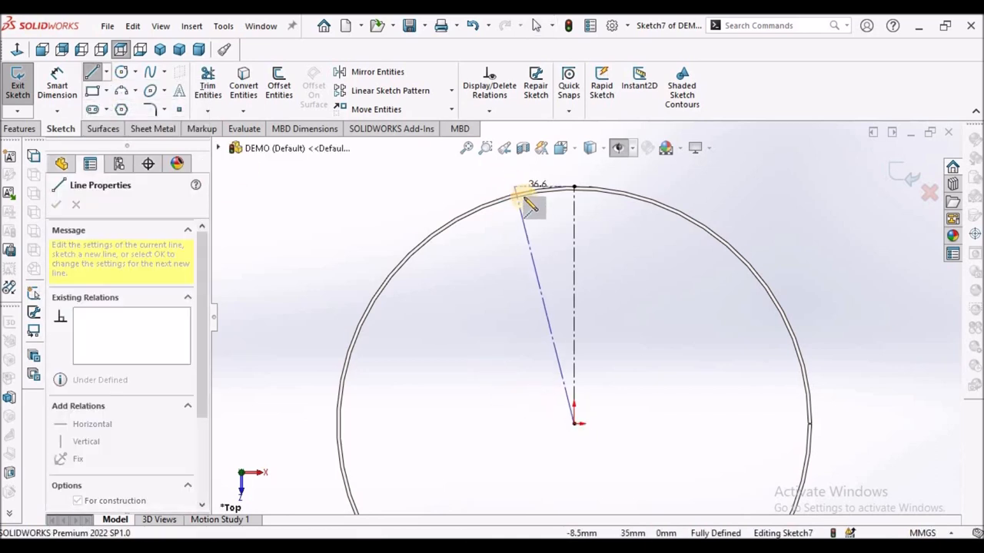
{"action": "right_click", "coordinate": [538, 192]}
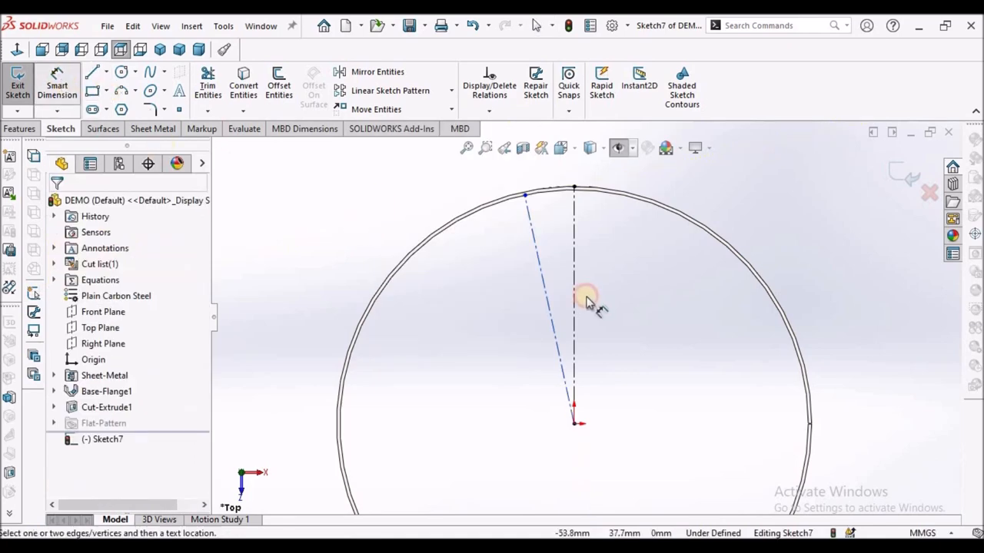
{"action": "mouse_move", "coordinate": [576, 281]}
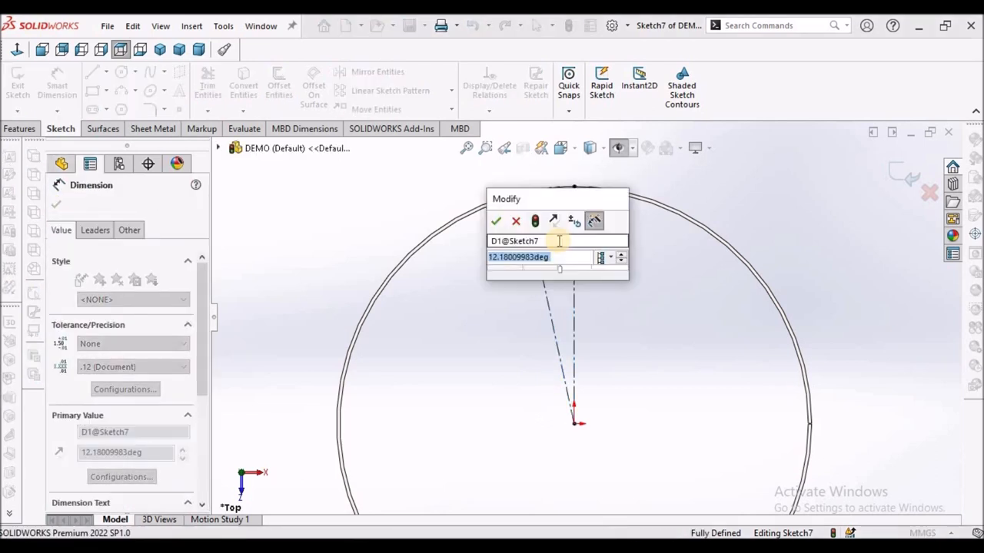
{"action": "type", "text": "8"}
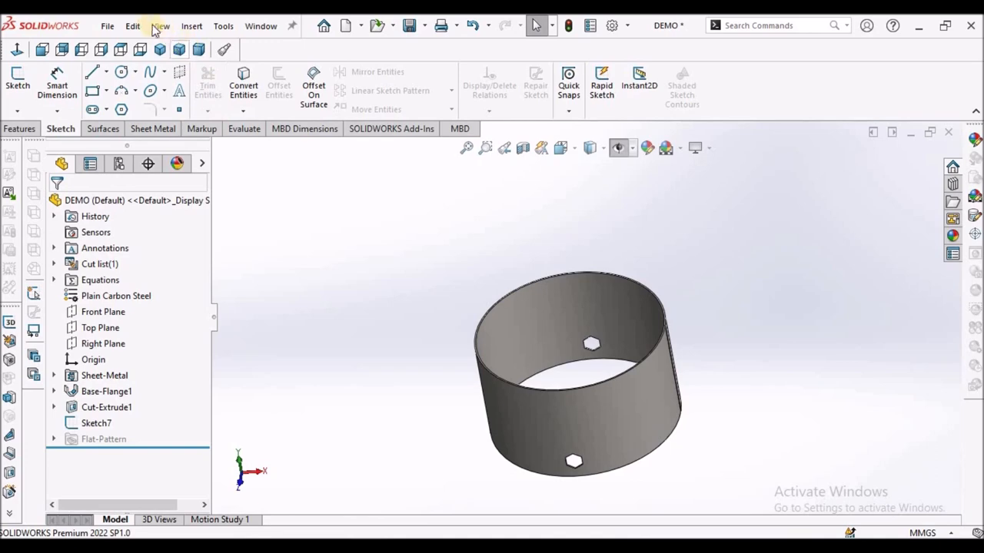
Step: Turn on sketch visibility so Sketch7's lines show on the cylinder
{"action": "left_click", "coordinate": [160, 25]}
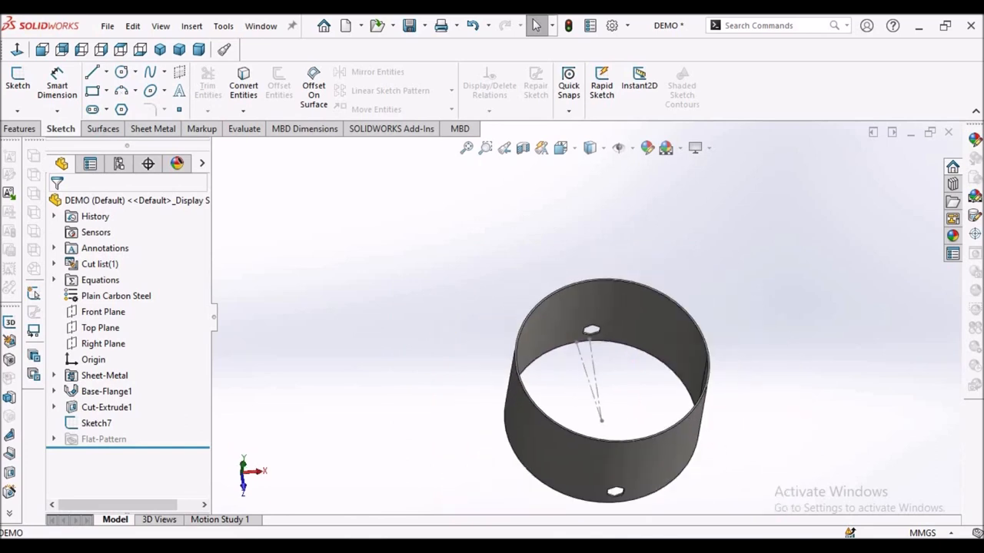
{"action": "left_click", "coordinate": [21, 128]}
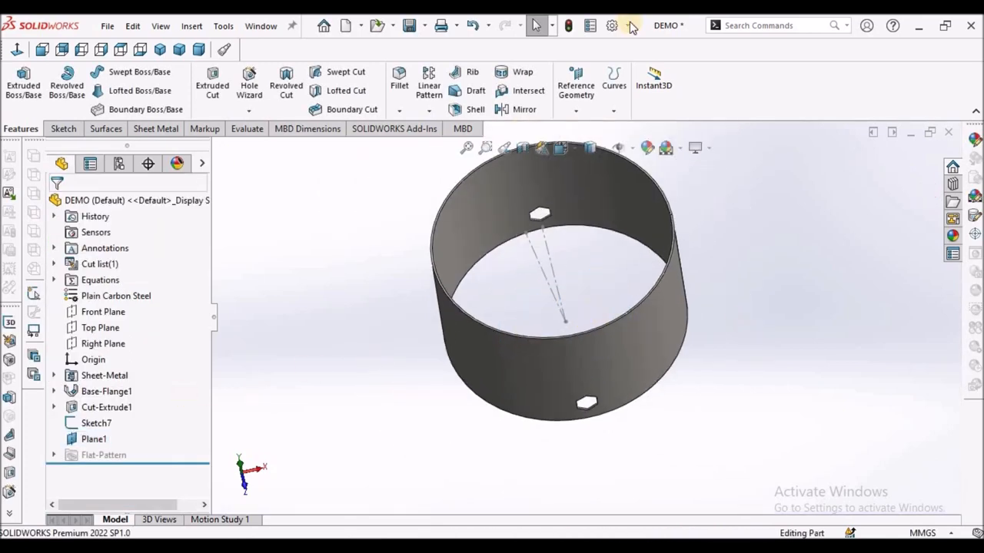
Step: Start a sketch on Plane1 and draw a six-sided polygon beside the existing cutout
{"action": "left_click", "coordinate": [619, 148]}
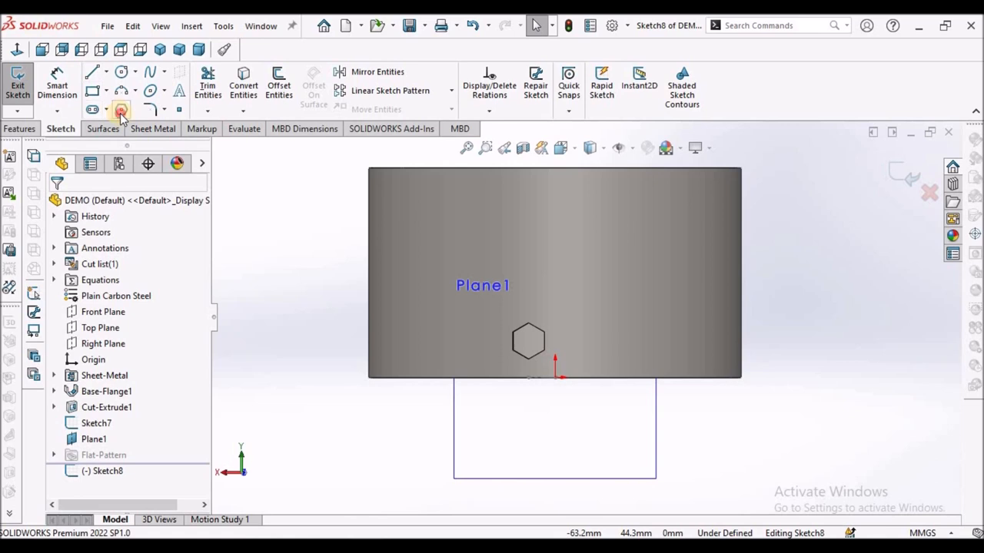
{"action": "left_click", "coordinate": [120, 108]}
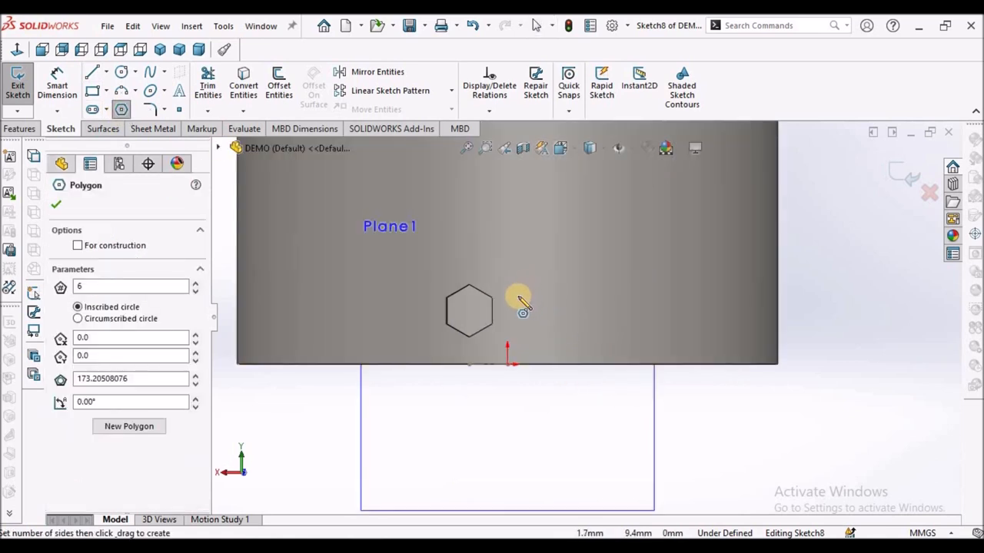
{"action": "left_click_drag", "start_coordinate": [515, 300], "coordinate": [522, 276]}
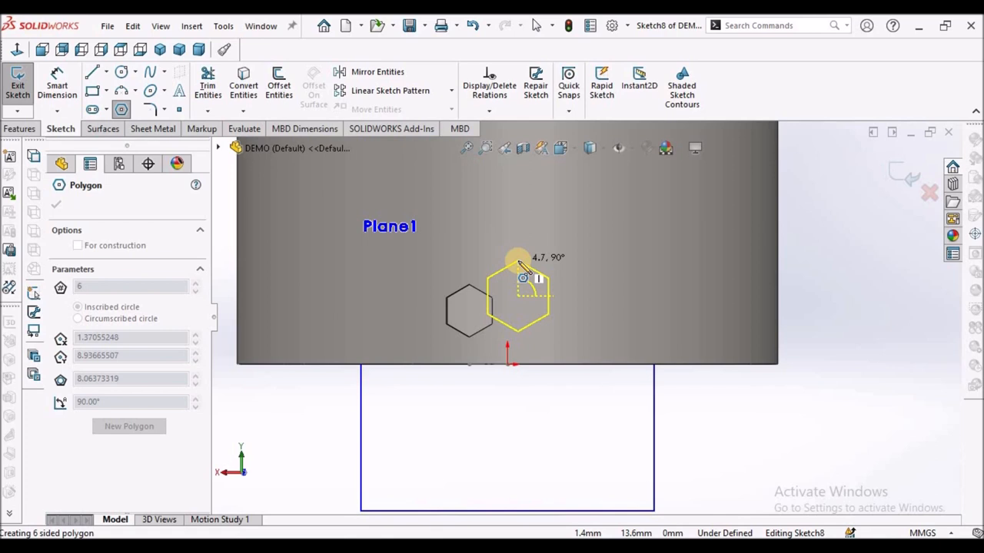
{"action": "left_click", "coordinate": [55, 204]}
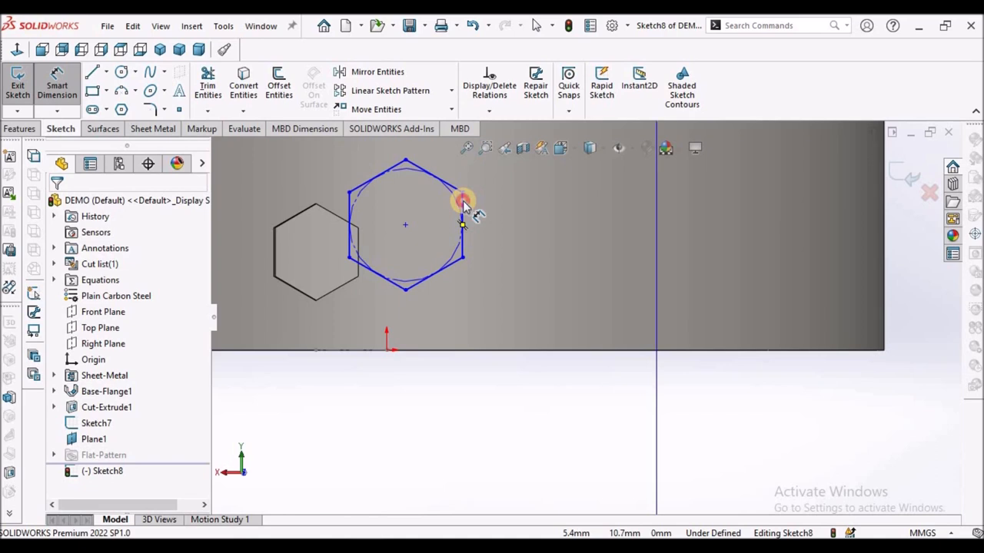
Step: Dimension the hexagon 6 across its flats and its centre 12 above the origin
{"action": "left_click", "coordinate": [464, 201]}
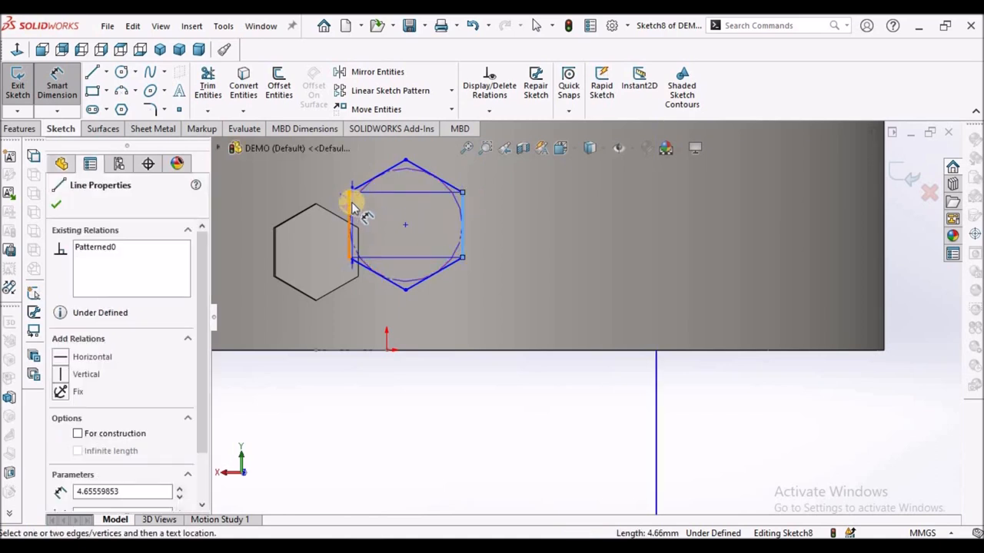
{"action": "left_click_drag", "start_coordinate": [354, 207], "coordinate": [384, 438]}
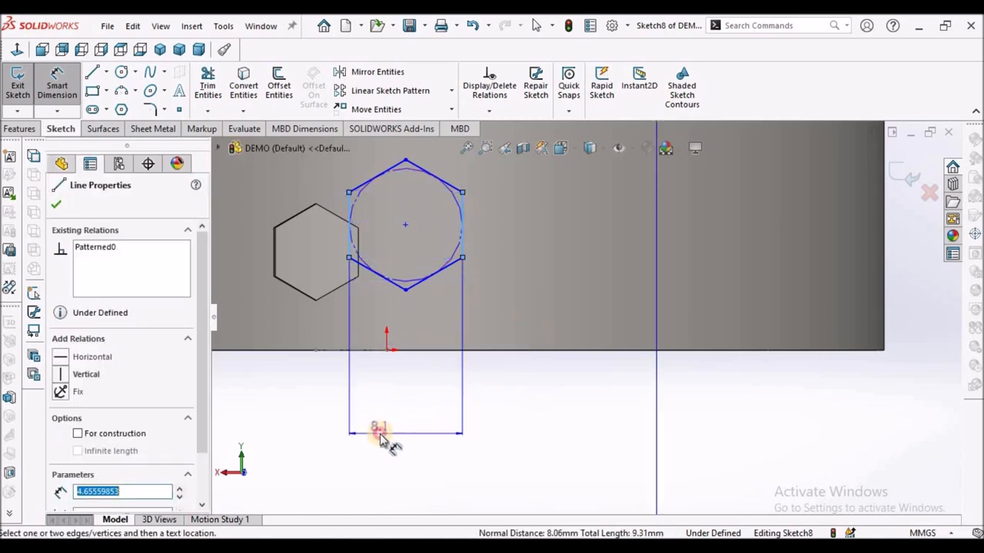
{"action": "left_click", "coordinate": [406, 438]}
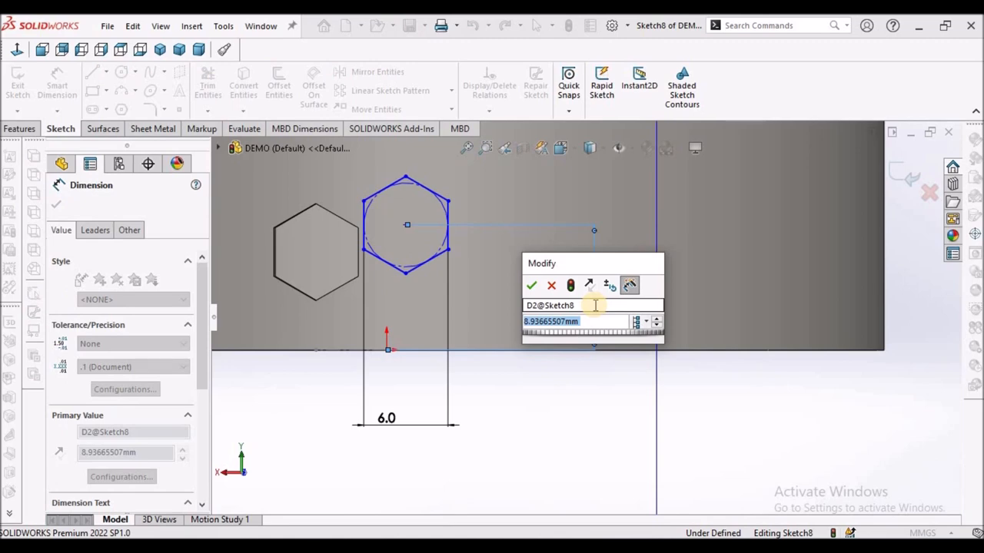
{"action": "type", "text": "1"}
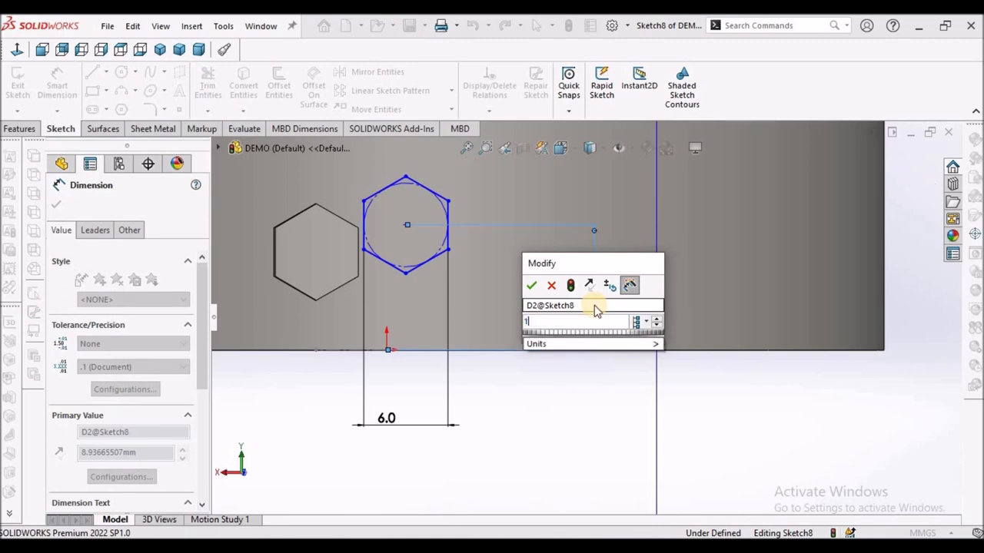
{"action": "left_click", "coordinate": [531, 285]}
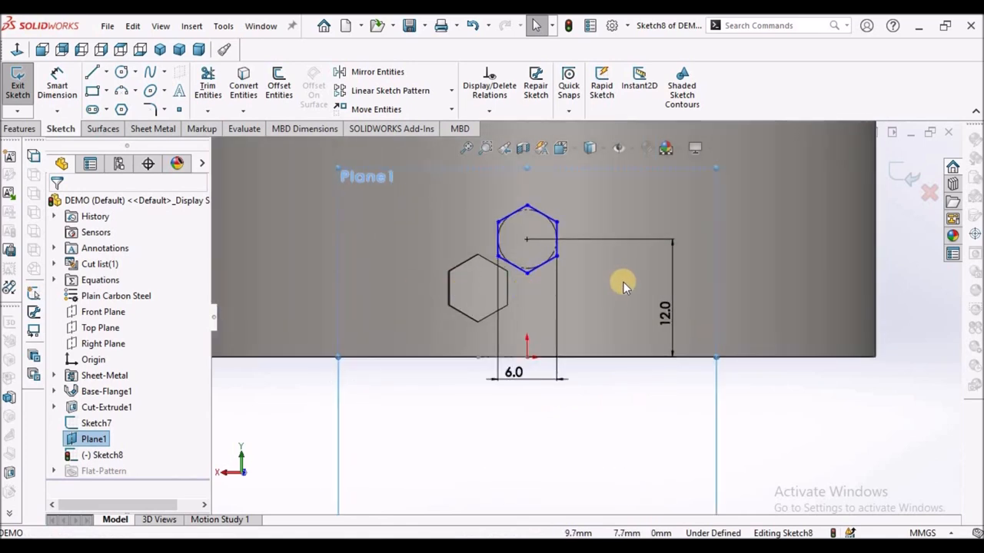
{"action": "left_click", "coordinate": [498, 237]}
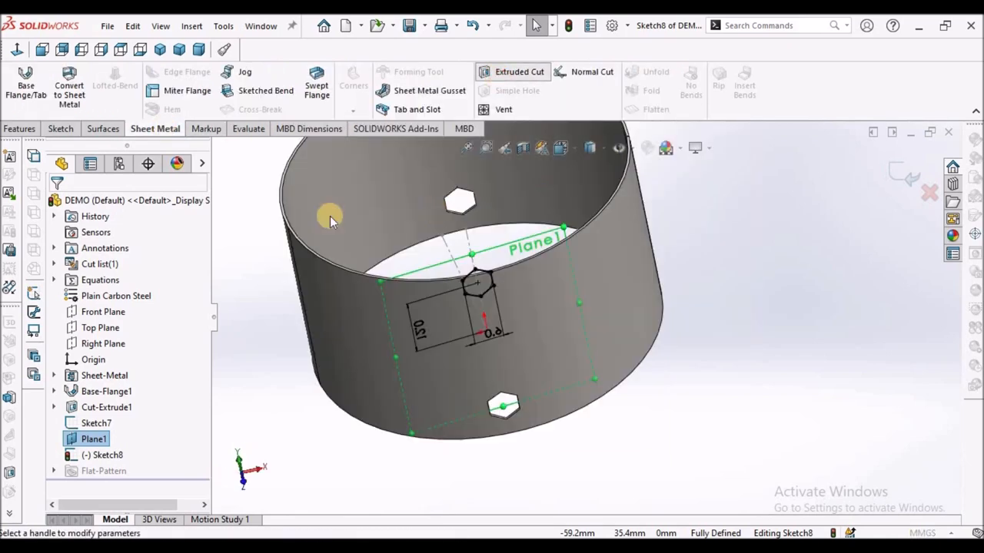
Step: Cut the hexagon Through All as Cut-Extrude2, then save the part
{"action": "left_click", "coordinate": [520, 72]}
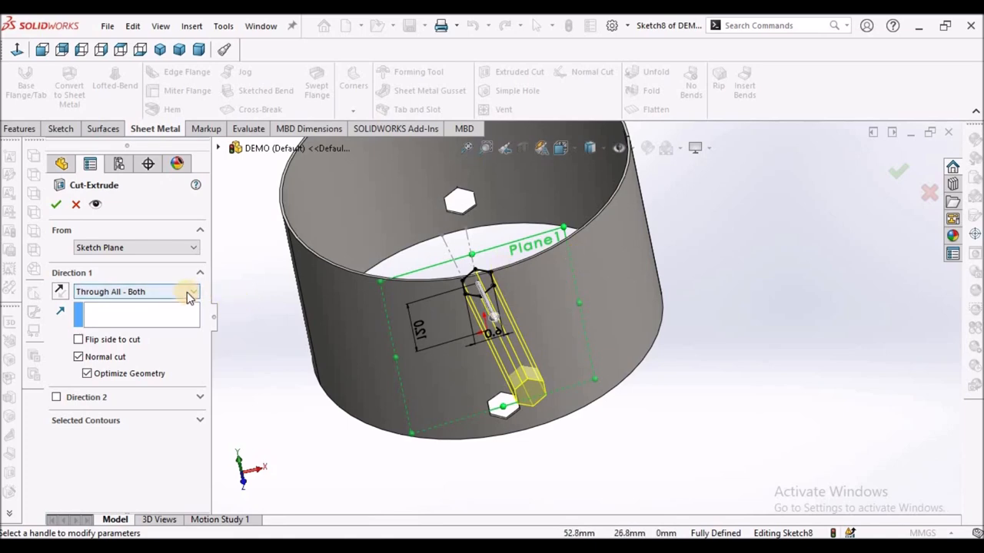
{"action": "left_click", "coordinate": [196, 291]}
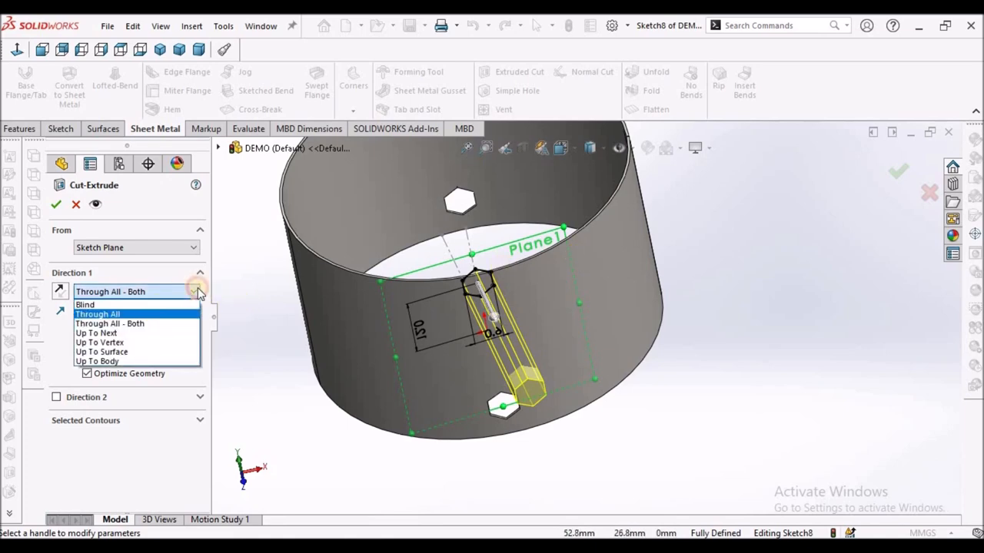
{"action": "left_click", "coordinate": [110, 323]}
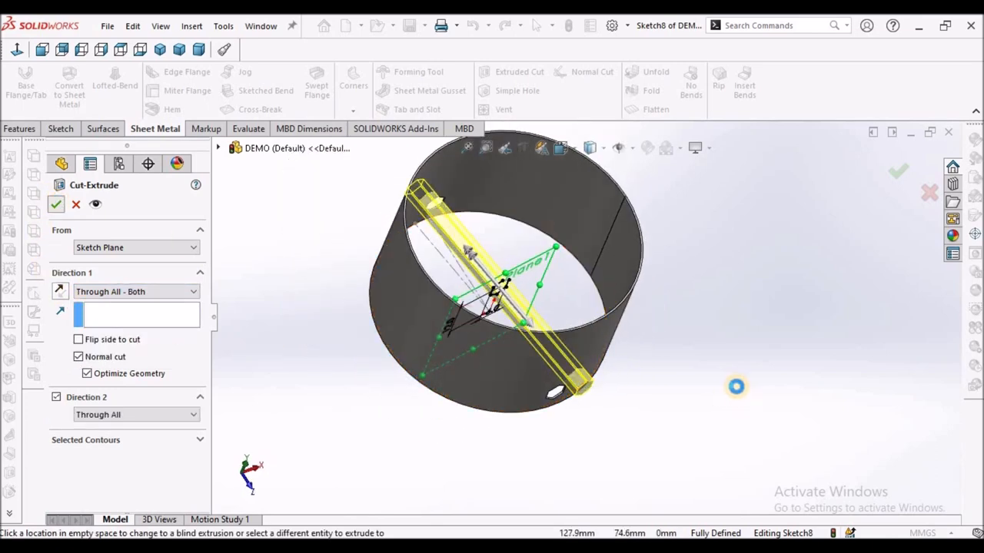
{"action": "left_click", "coordinate": [56, 204]}
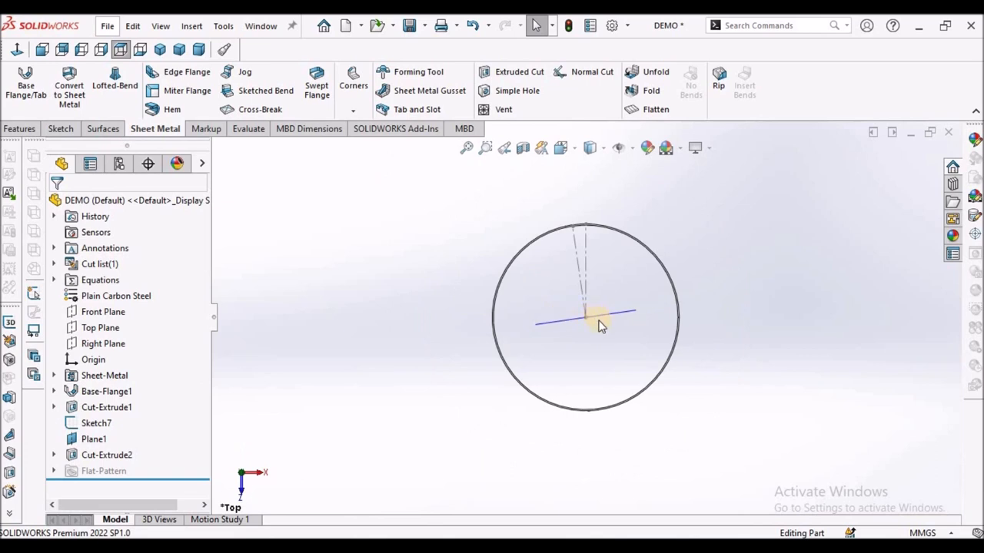
{"action": "left_click_drag", "start_coordinate": [588, 319], "coordinate": [592, 265]}
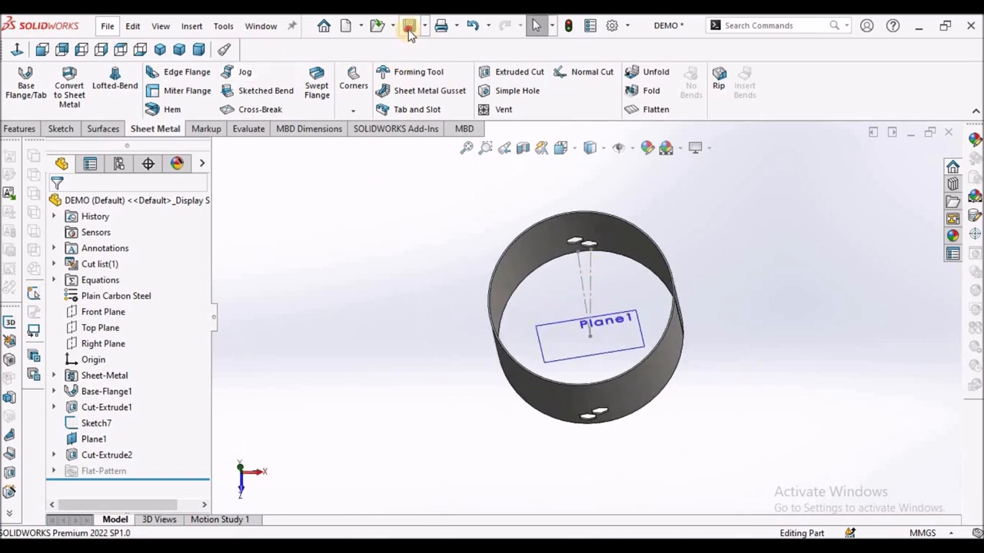
{"action": "left_click", "coordinate": [409, 26]}
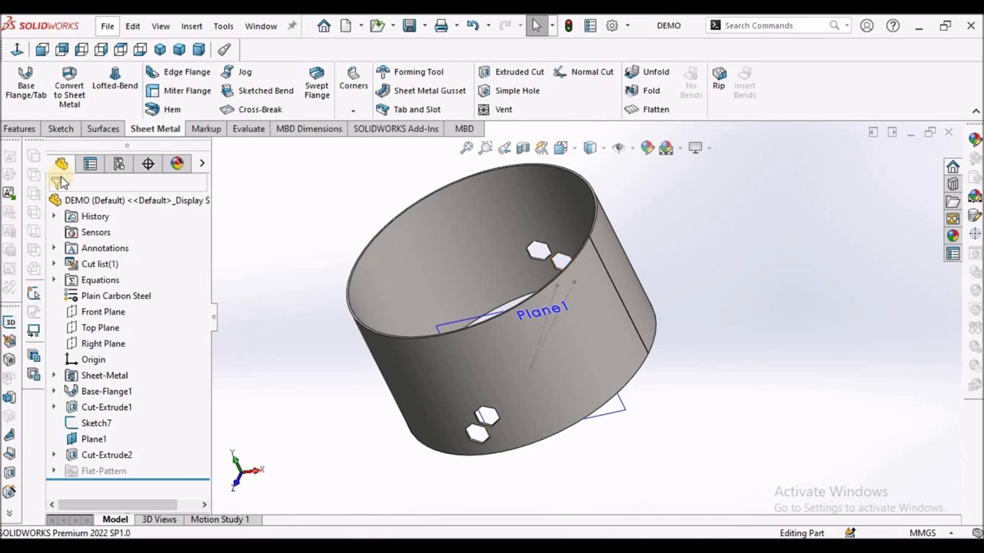
Step: Abandon a linear pattern and create reference axis Axis1 from the cylindrical face
{"action": "left_click", "coordinate": [21, 128]}
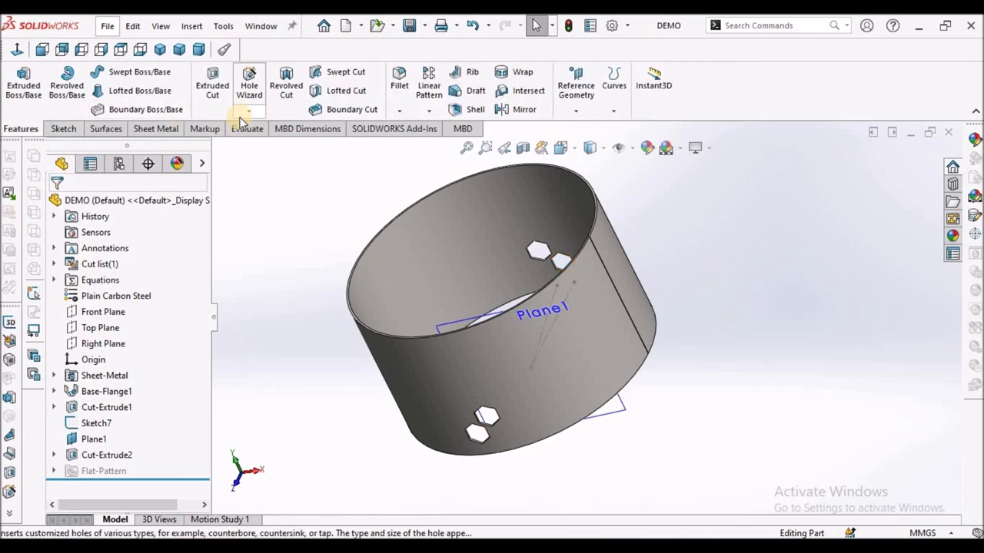
{"action": "mouse_move", "coordinate": [429, 90]}
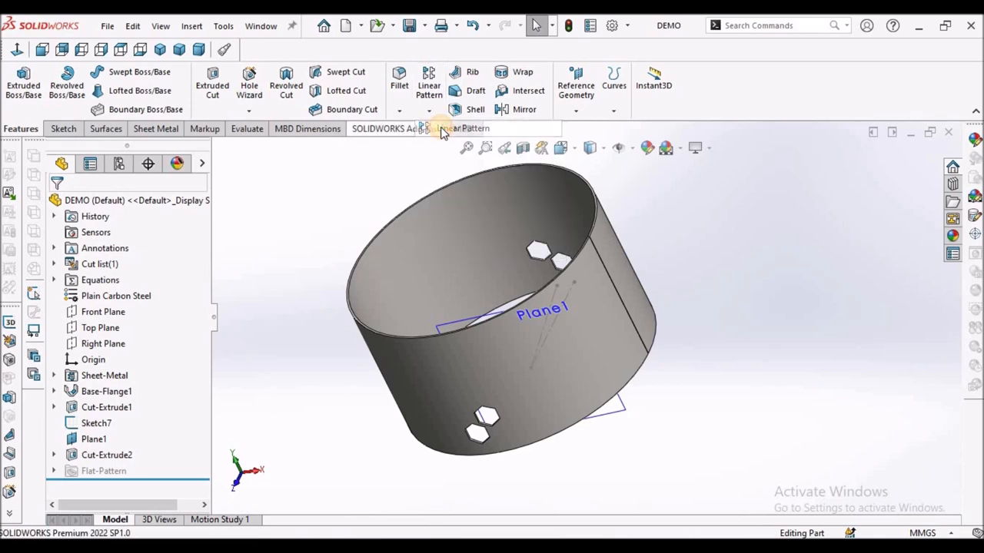
{"action": "left_click", "coordinate": [428, 85]}
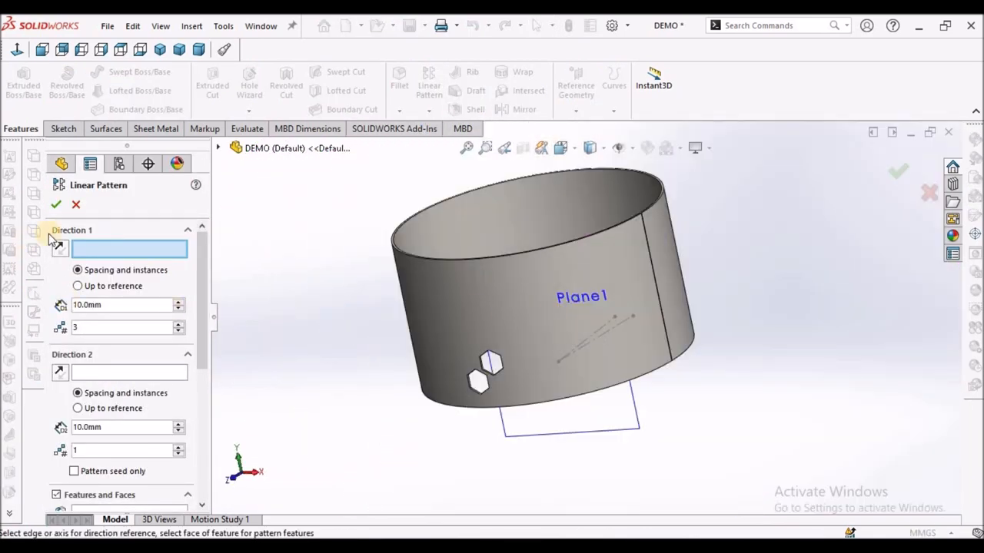
{"action": "left_click", "coordinate": [75, 204]}
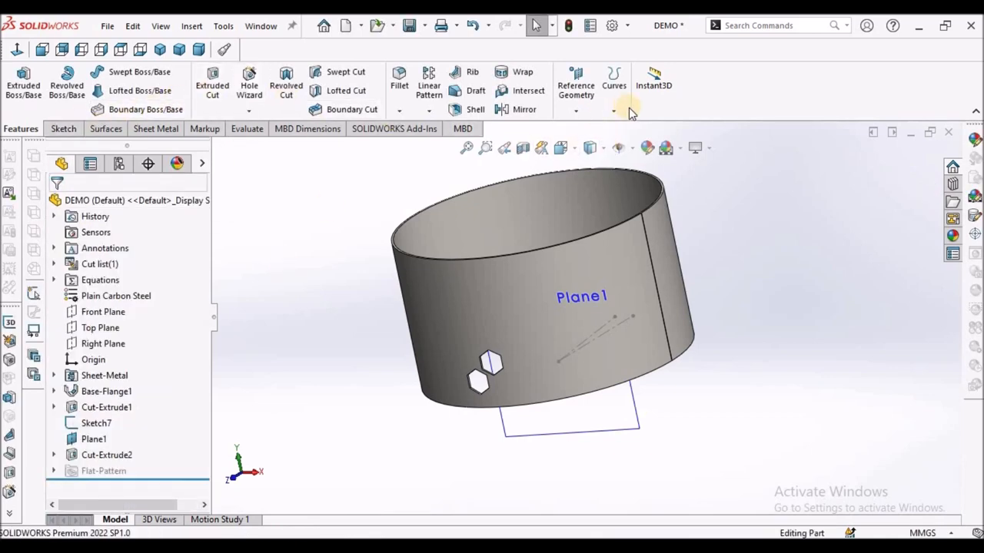
{"action": "left_click", "coordinate": [576, 84]}
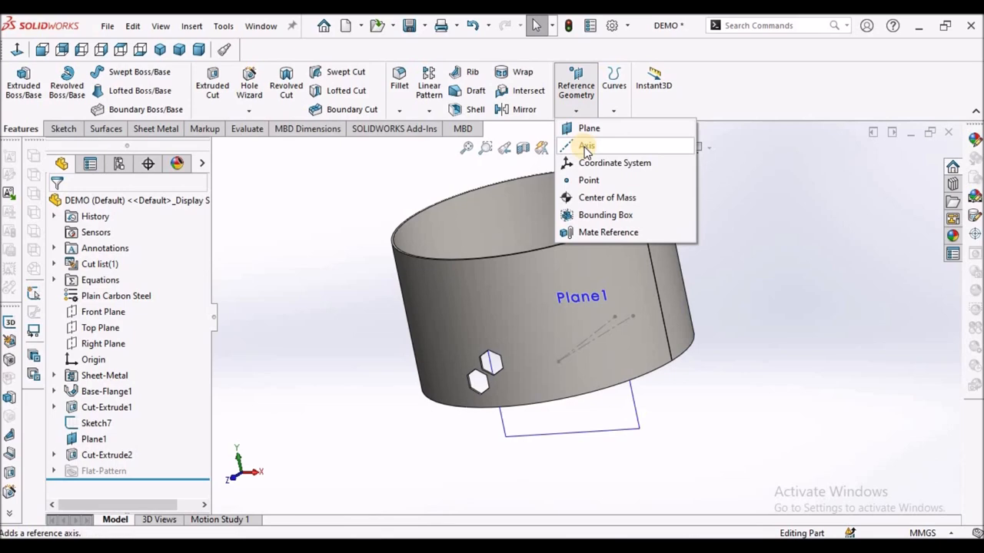
{"action": "left_click", "coordinate": [588, 146]}
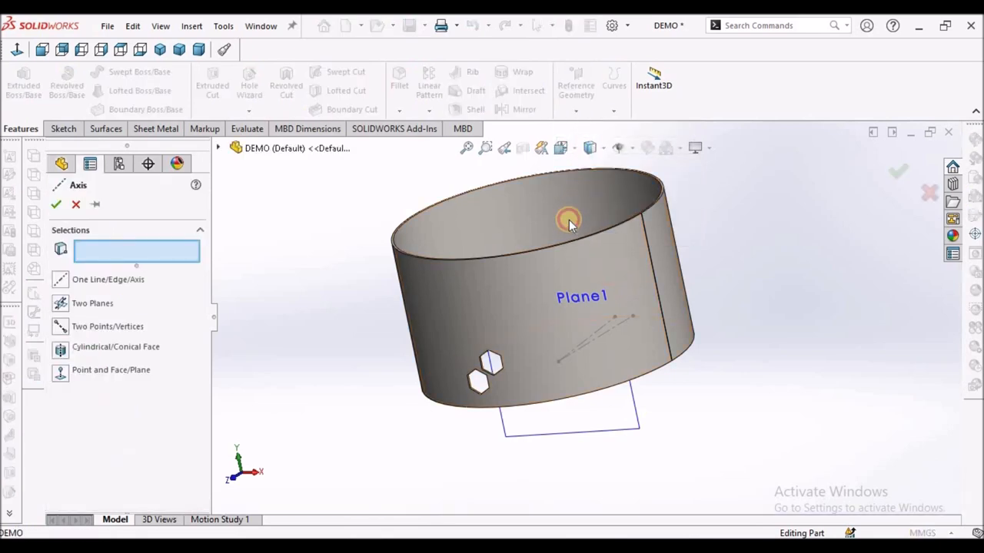
{"action": "left_click", "coordinate": [569, 219]}
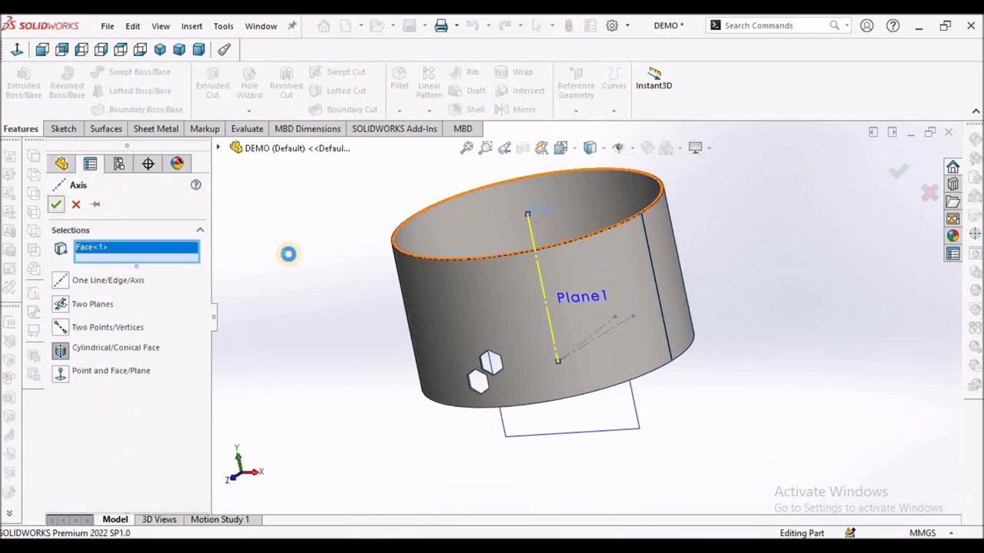
{"action": "left_click", "coordinate": [56, 204]}
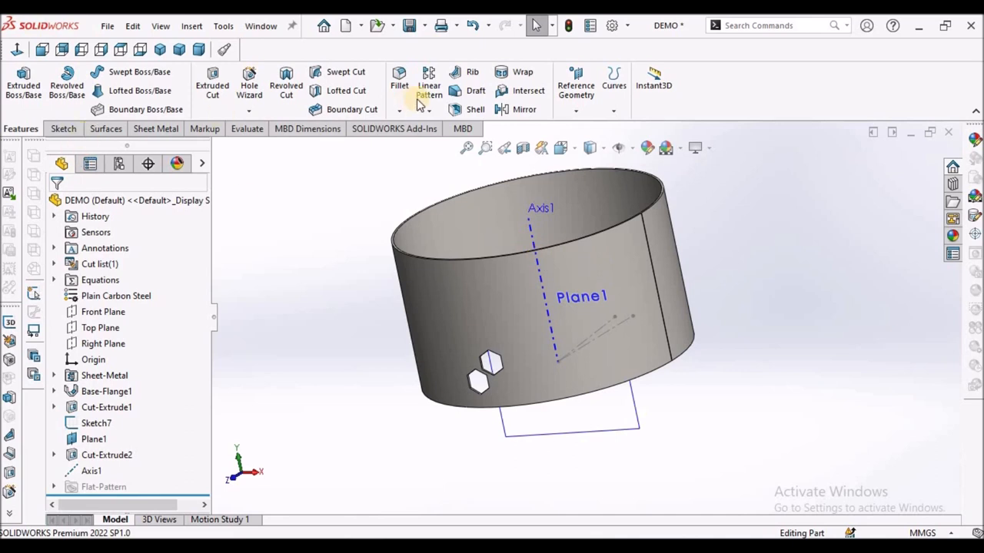
Step: Set up a linear pattern along Axis1 and select the hexagon cutouts to repeat
{"action": "left_click", "coordinate": [429, 84]}
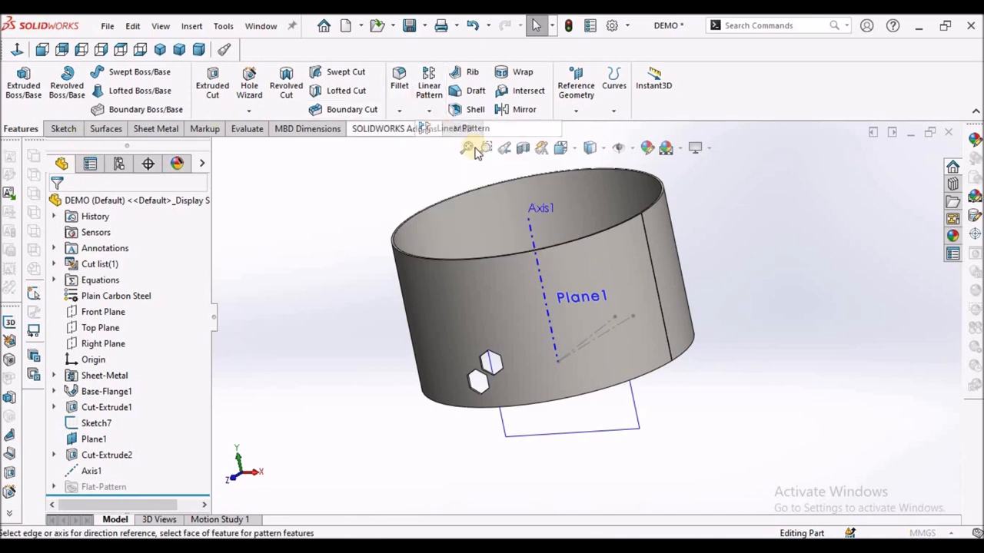
{"action": "left_click", "coordinate": [428, 84]}
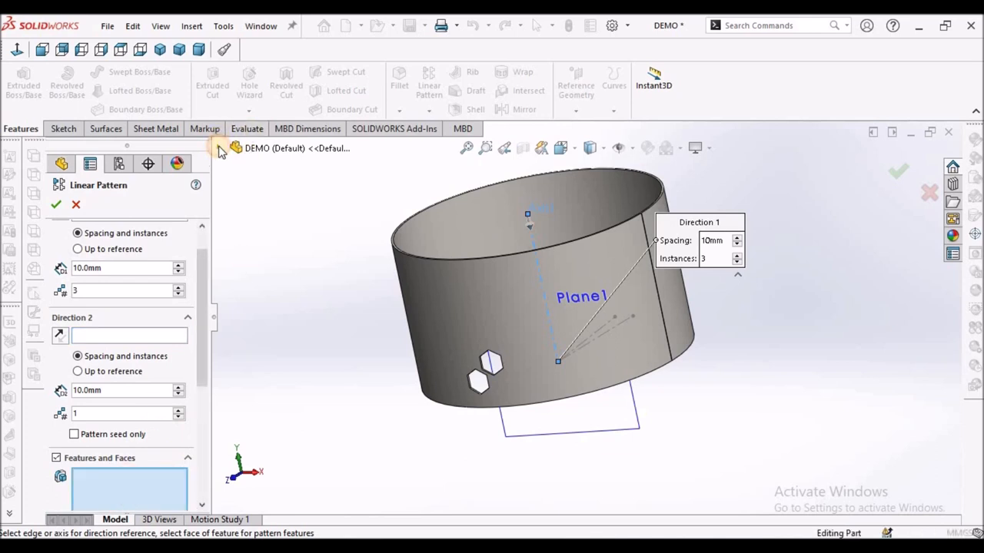
{"action": "left_click", "coordinate": [219, 148]}
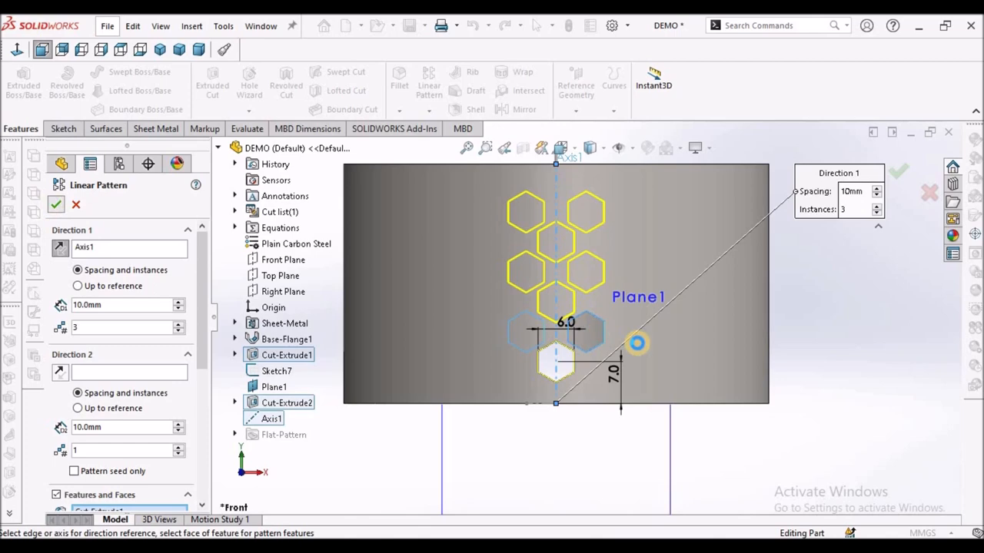
{"action": "left_click", "coordinate": [900, 172]}
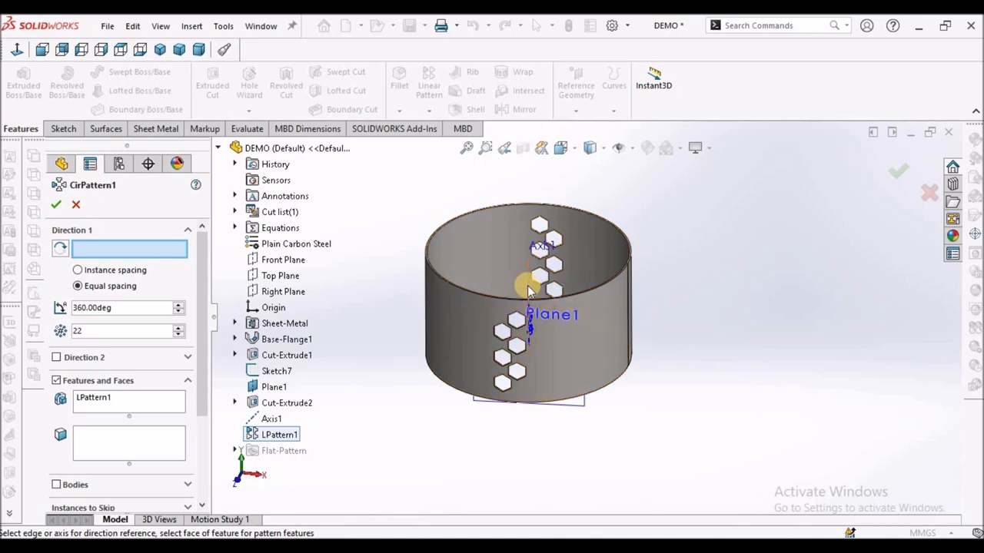
Step: Circular-pattern LPattern1 around Axis1 with 22 equally spaced instances over 360°
{"action": "left_click", "coordinate": [271, 418]}
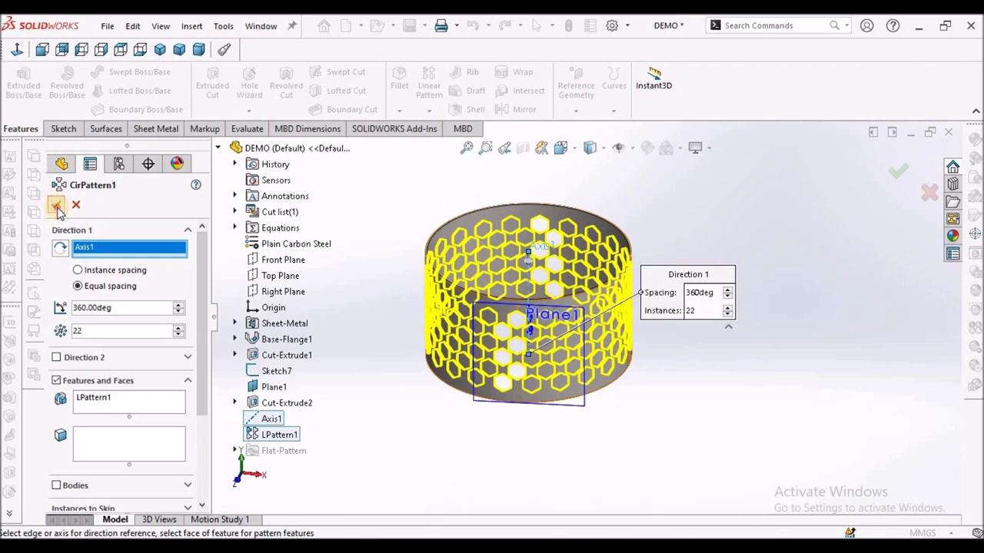
{"action": "left_click", "coordinate": [56, 205]}
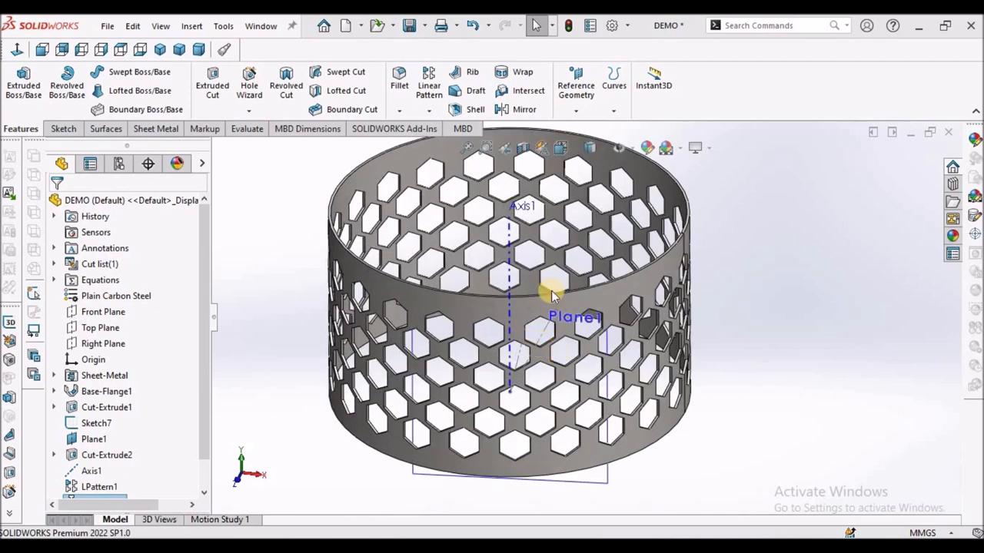
Step: Hide all reference axes and planes, then orbit to view the cylinder's underside
{"action": "left_click", "coordinate": [161, 25]}
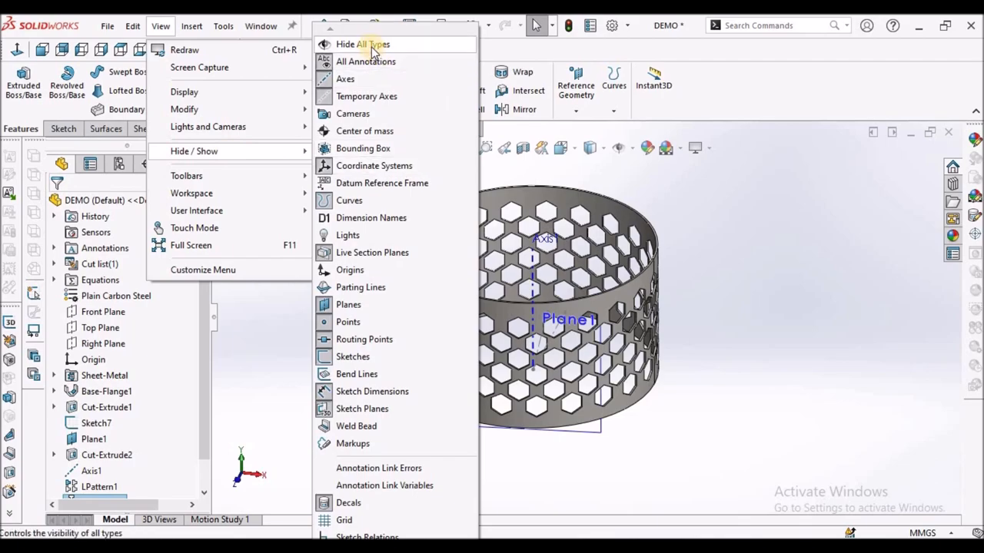
{"action": "left_click", "coordinate": [362, 44]}
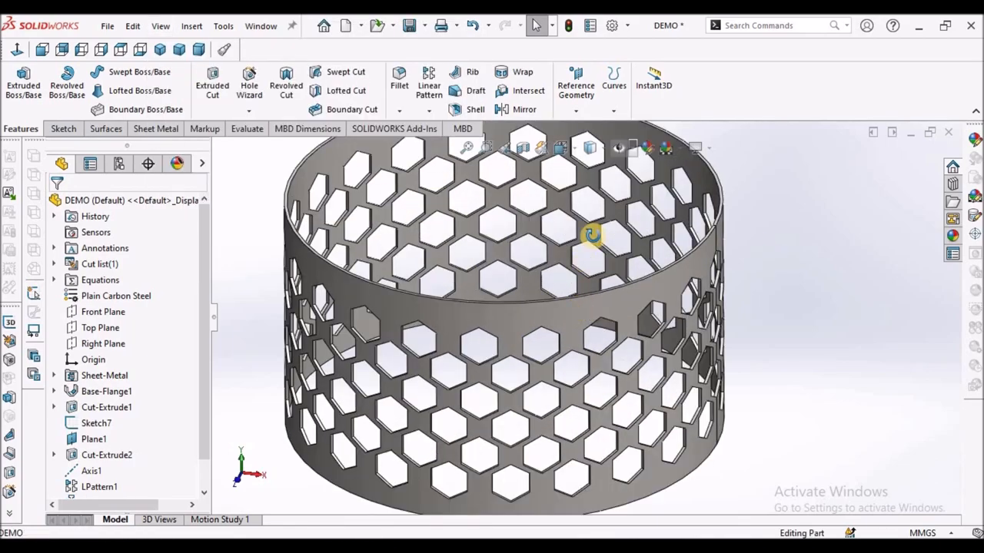
{"action": "left_click_drag", "start_coordinate": [592, 235], "coordinate": [515, 392]}
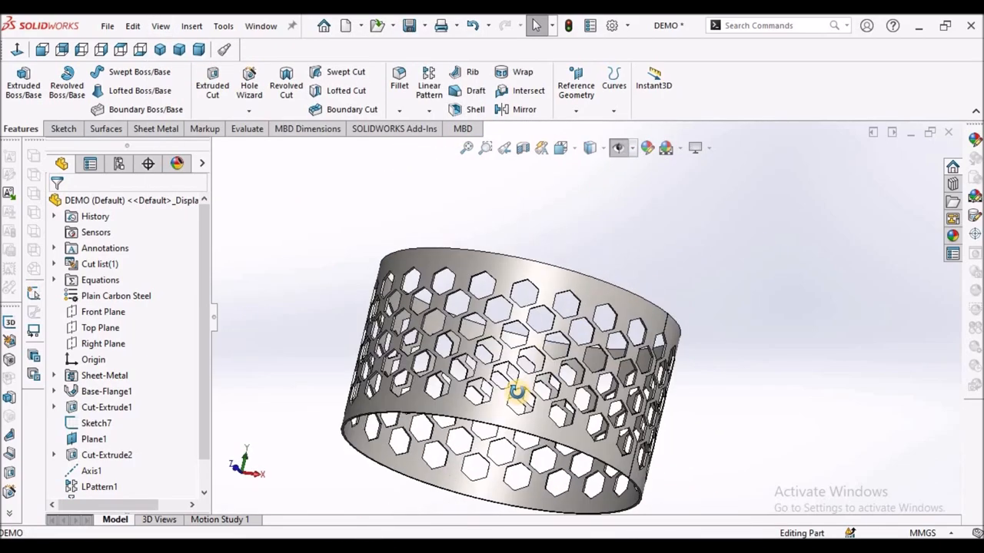
{"action": "left_click_drag", "start_coordinate": [519, 392], "coordinate": [454, 434]}
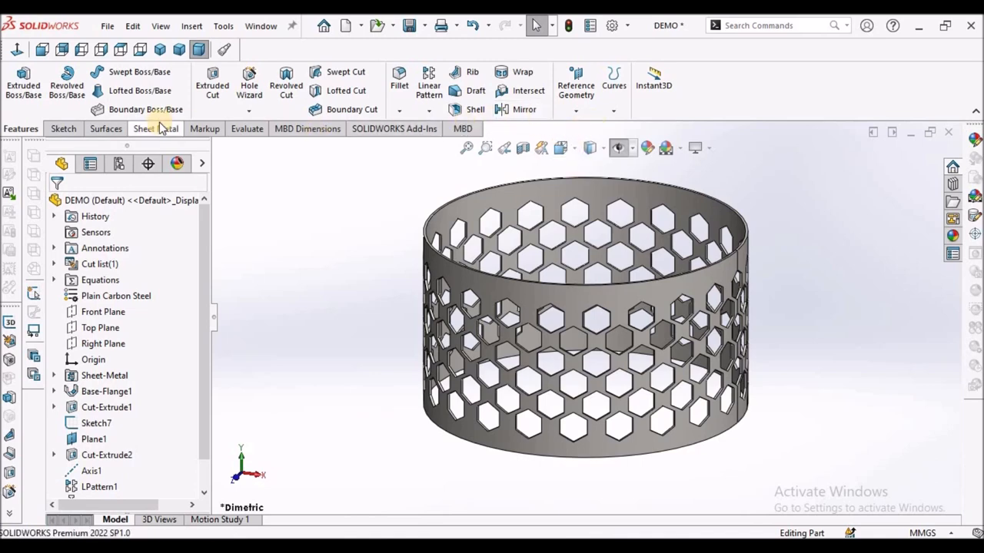
Step: Bring up the sheet metal commands and take a closer look at the hexagon cutouts
{"action": "left_click", "coordinate": [155, 128]}
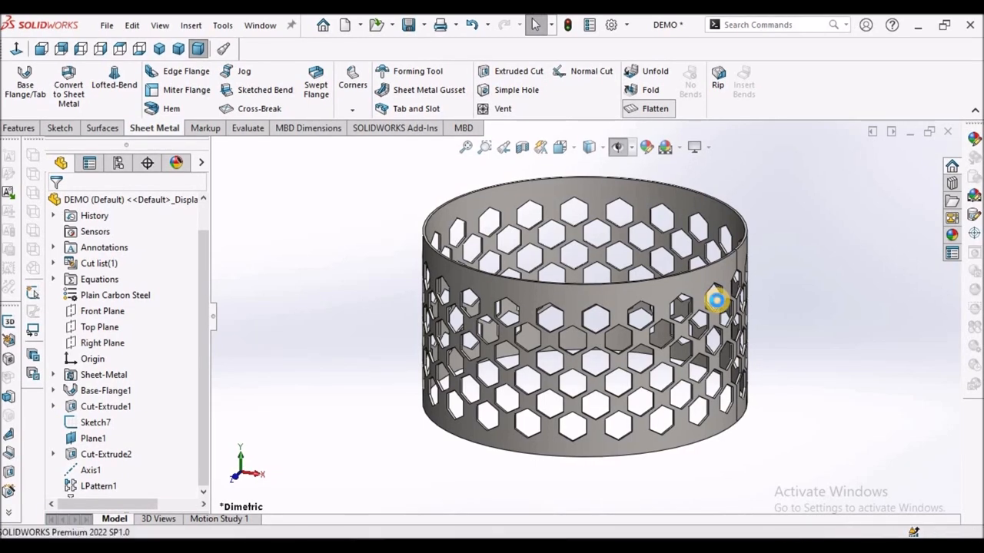
{"action": "left_click", "coordinate": [654, 109]}
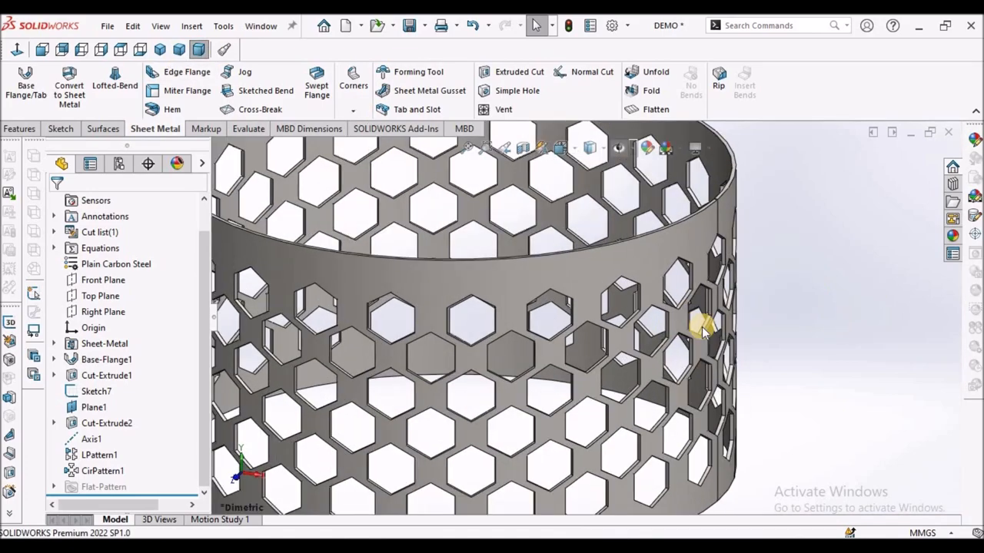
{"action": "left_click_drag", "start_coordinate": [700, 330], "coordinate": [584, 323]}
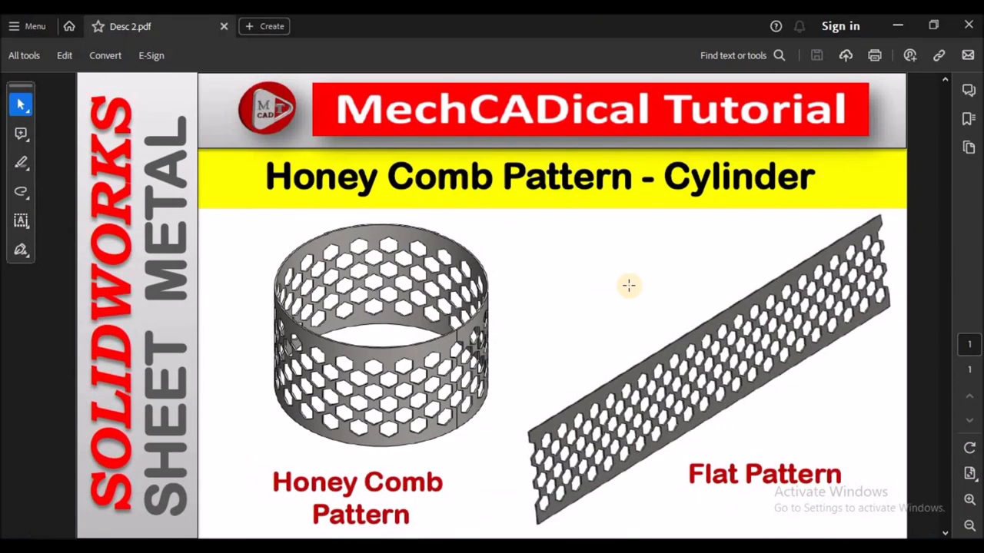
{"action": "mouse_move", "coordinate": [617, 293]}
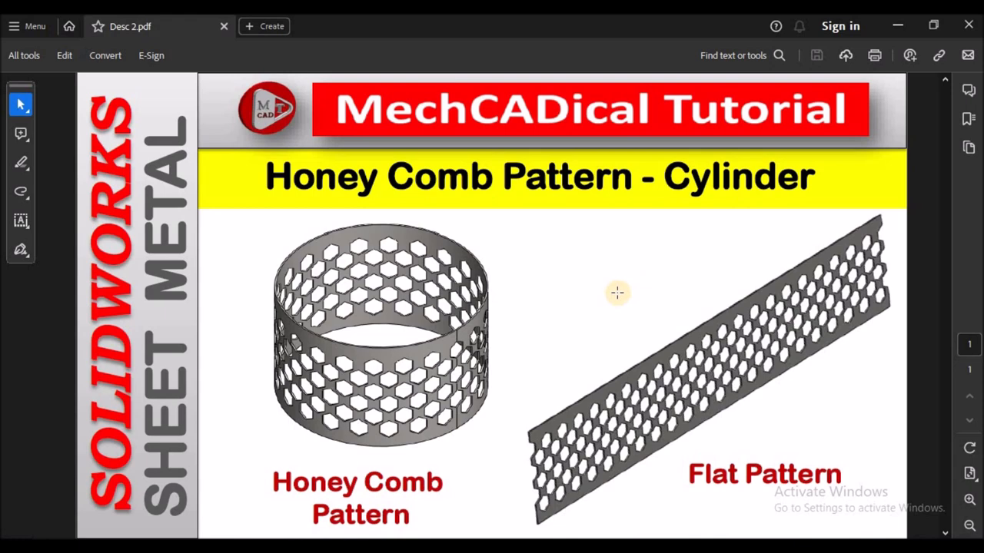